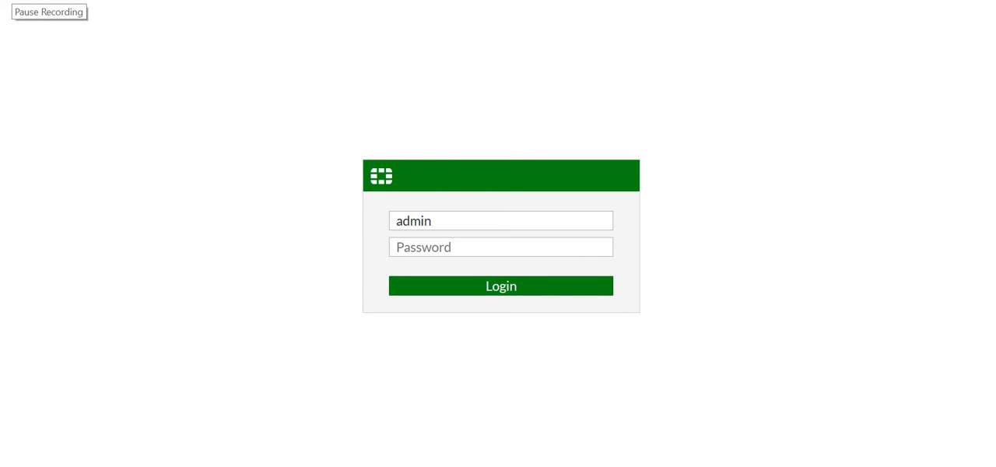
Step: Log in as admin with read-write access, accept the disclaimer, and skip setup and the 6.4.6 intro
{"action": "left_click", "coordinate": [49, 11]}
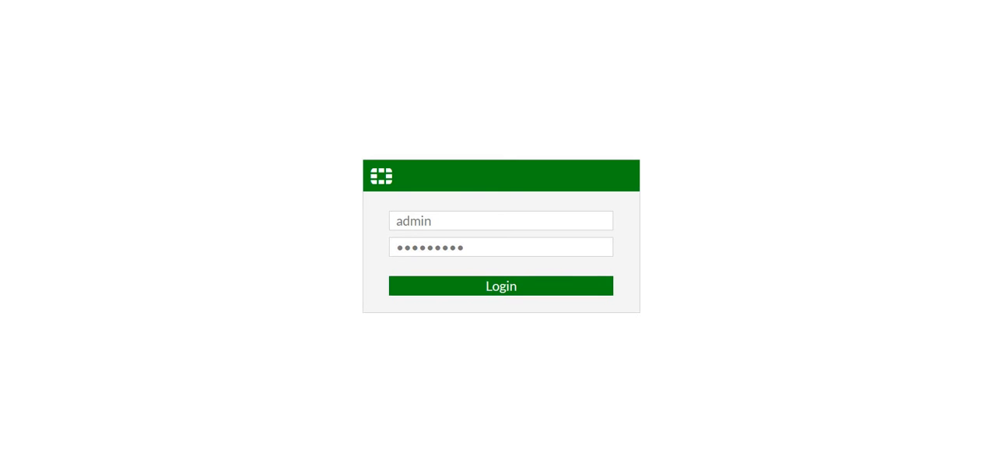
{"action": "left_click", "coordinate": [500, 286]}
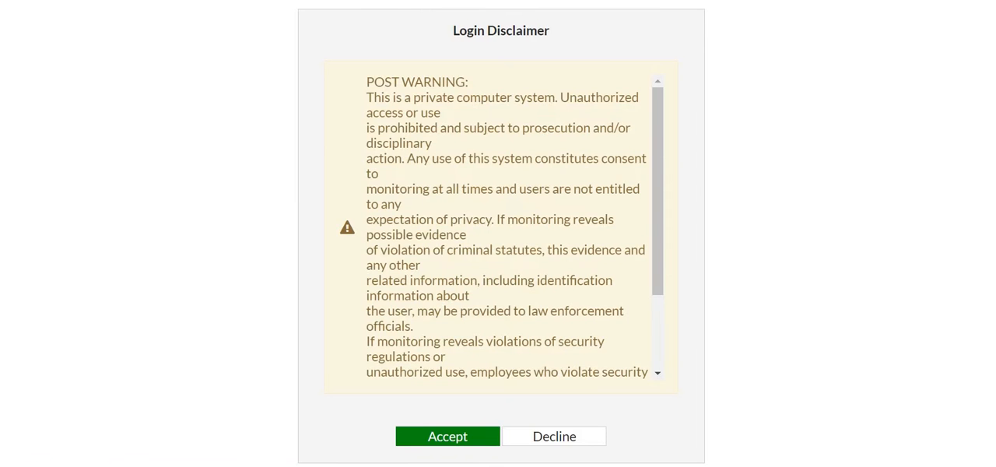
{"action": "left_click", "coordinate": [448, 435]}
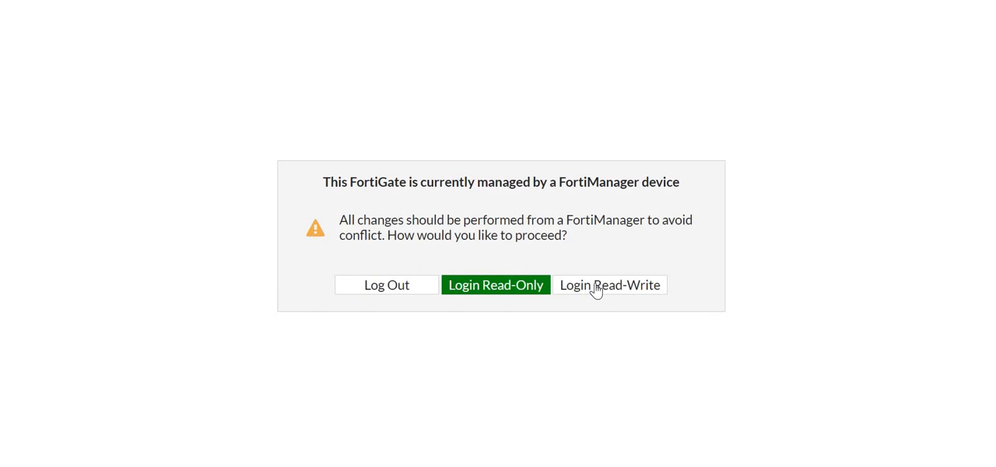
{"action": "left_click", "coordinate": [611, 285]}
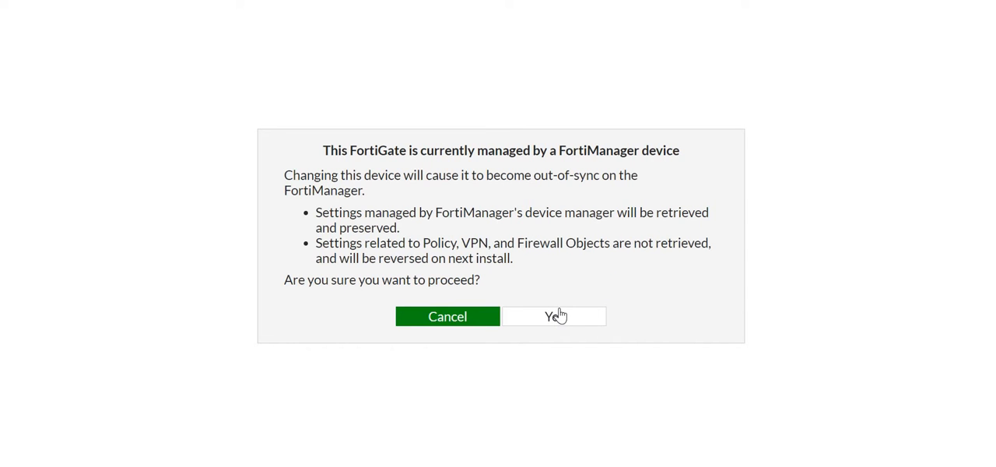
{"action": "left_click", "coordinate": [553, 316]}
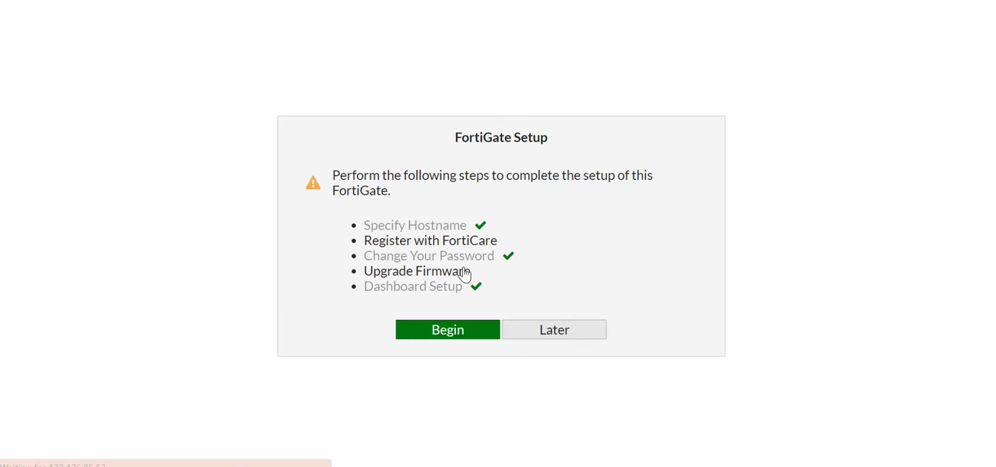
{"action": "left_click", "coordinate": [447, 329]}
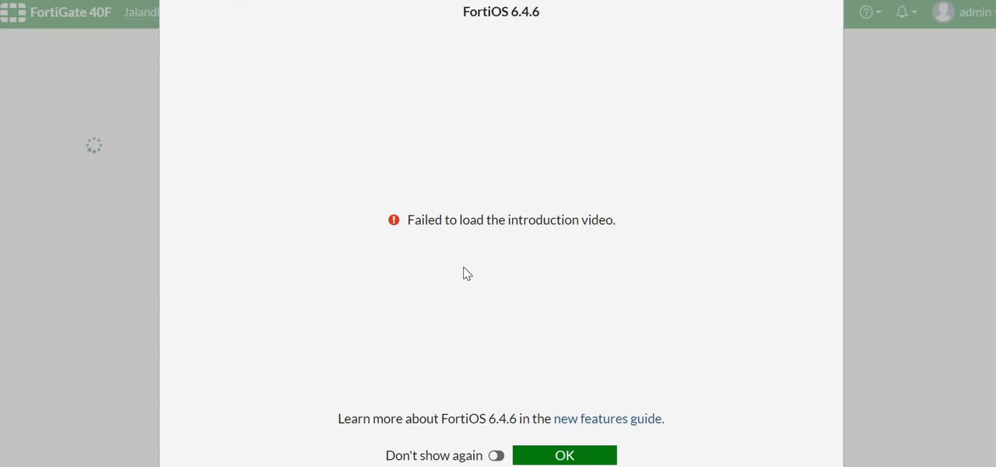
{"action": "mouse_move", "coordinate": [585, 458]}
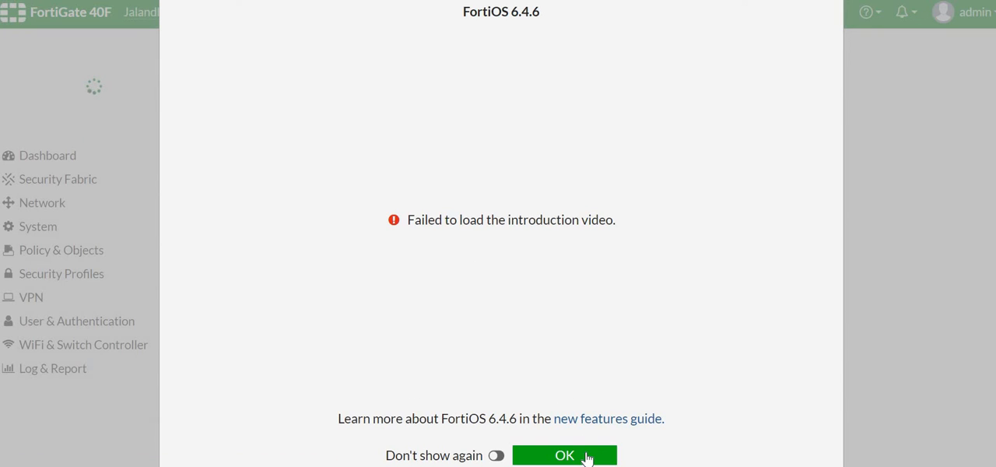
{"action": "left_click", "coordinate": [564, 455]}
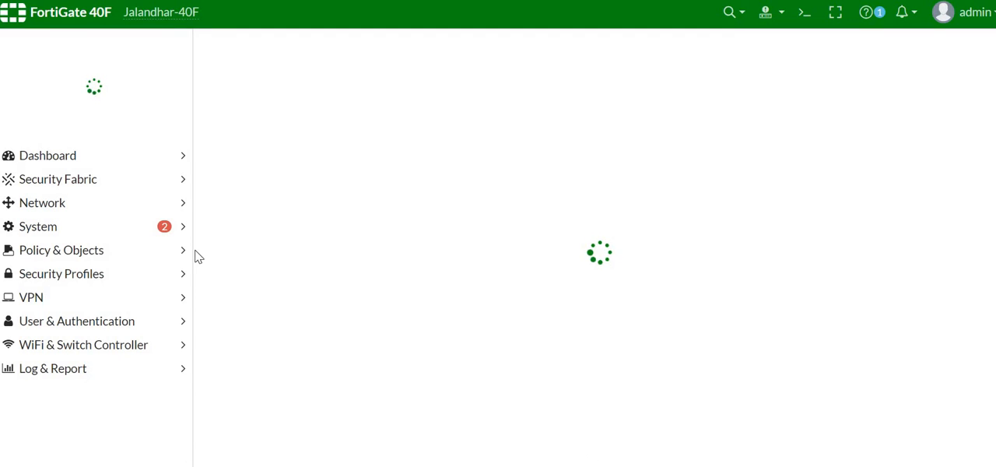
Step: Review the FortiManager card under Security Fabric > Fabric Connectors and close it with OK
{"action": "left_click", "coordinate": [48, 155]}
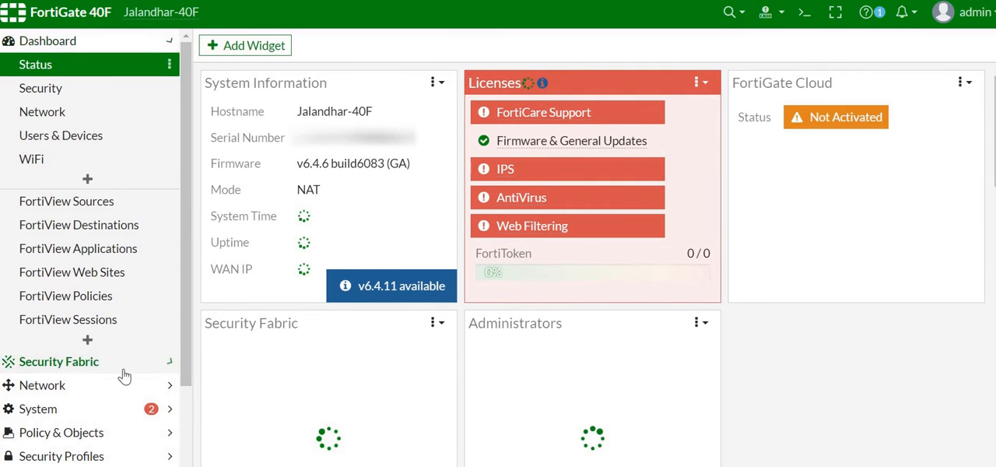
{"action": "left_click", "coordinate": [59, 362]}
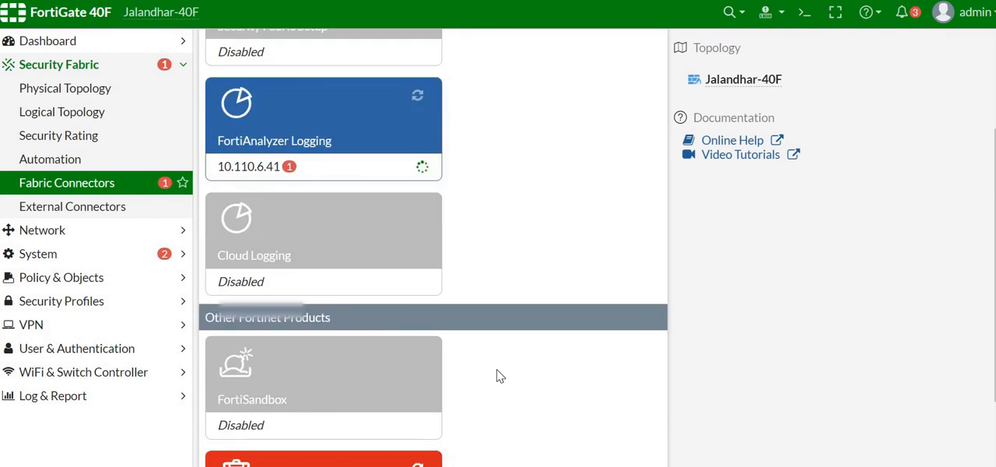
{"action": "scroll", "scroll_direction": "down", "scroll_amount": 3}
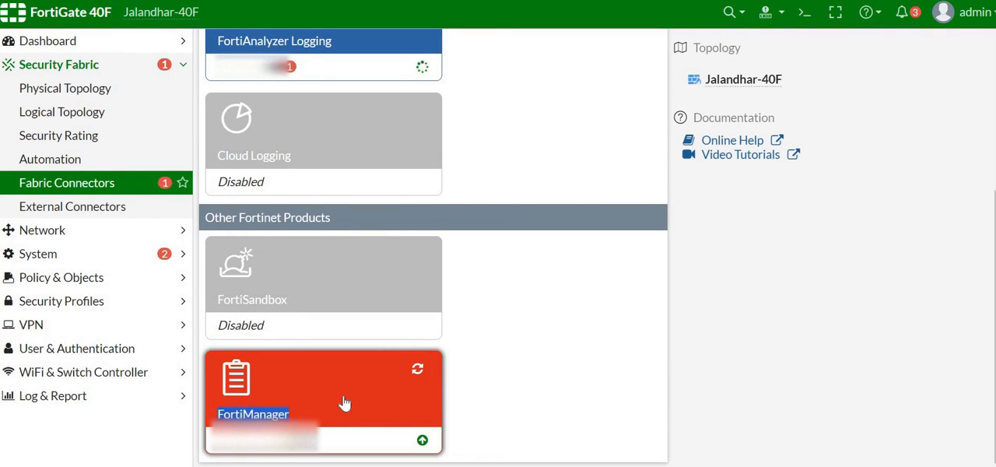
{"action": "left_click", "coordinate": [322, 400]}
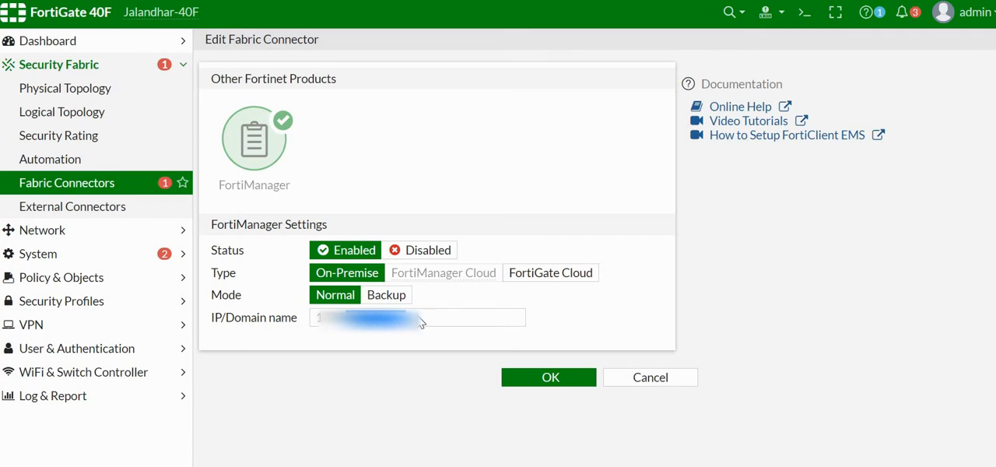
{"action": "mouse_move", "coordinate": [430, 342]}
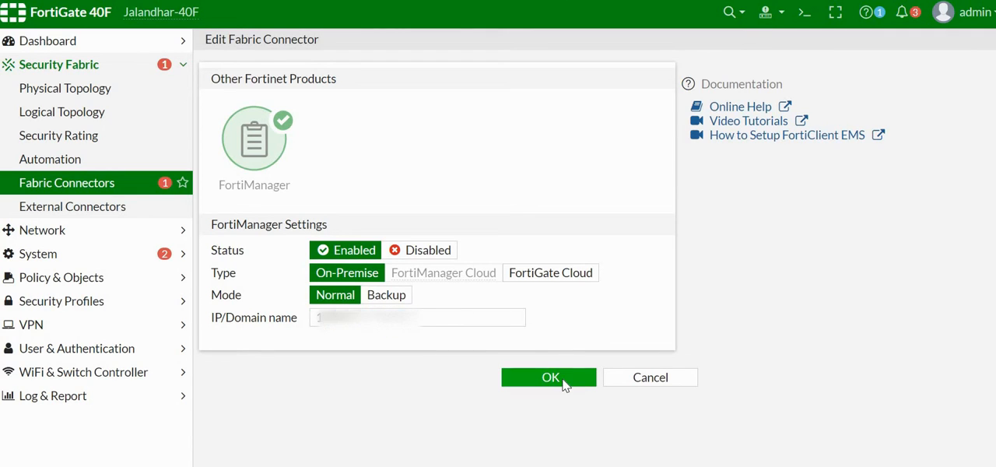
{"action": "left_click", "coordinate": [549, 377]}
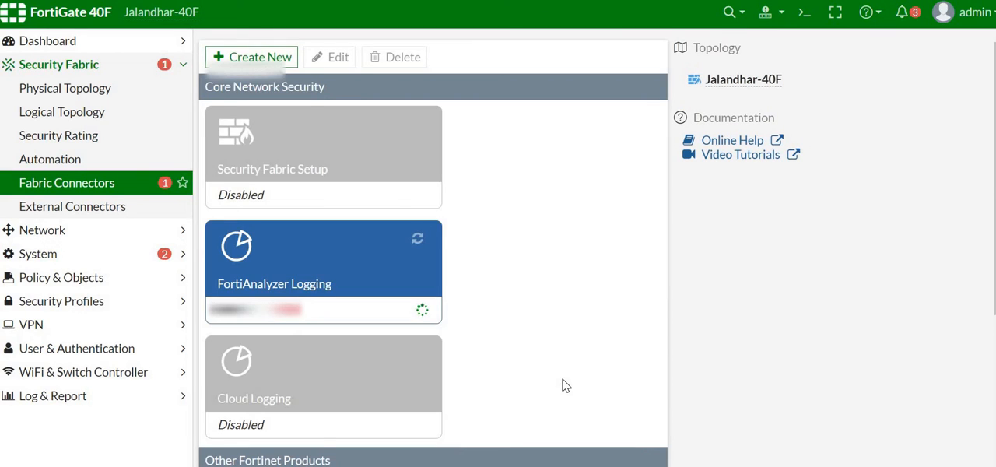
{"action": "scroll", "scroll_direction": "down", "scroll_amount": 3}
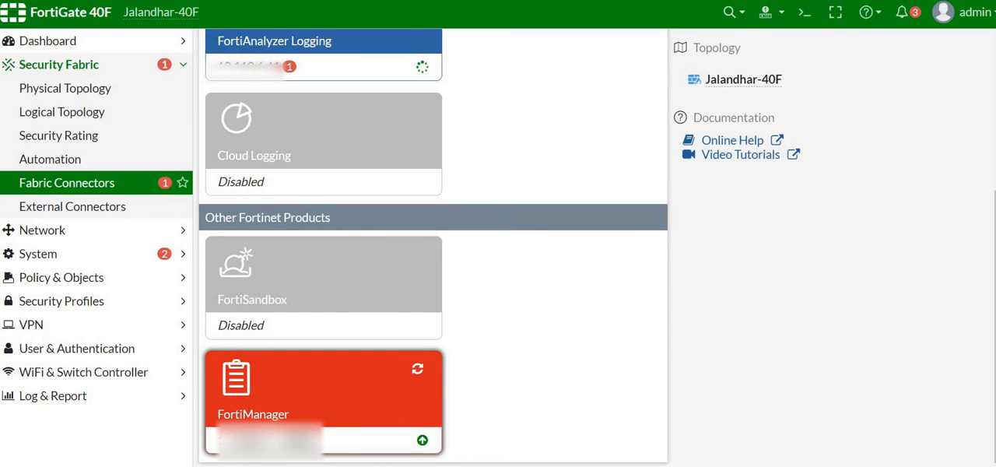
Step: Enable the FortiManager connector with the FortiManager IP and send the management request
{"action": "left_click", "coordinate": [323, 401]}
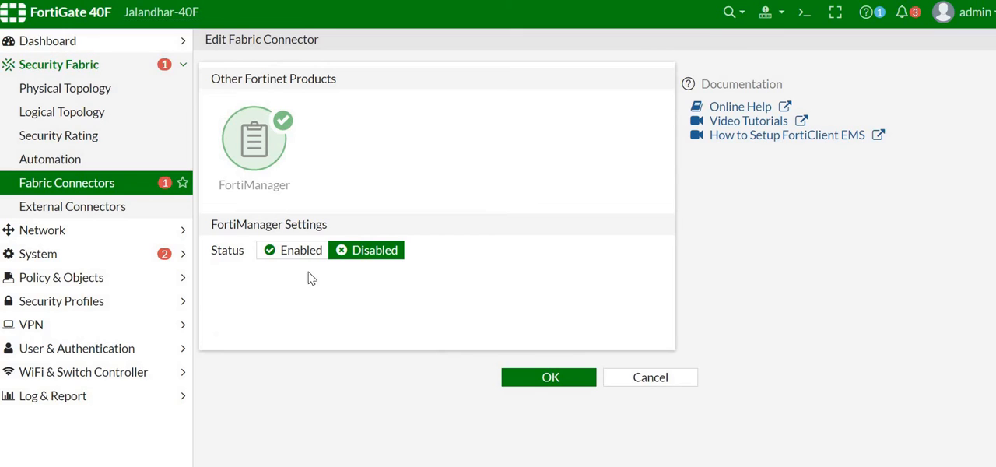
{"action": "mouse_move", "coordinate": [371, 291]}
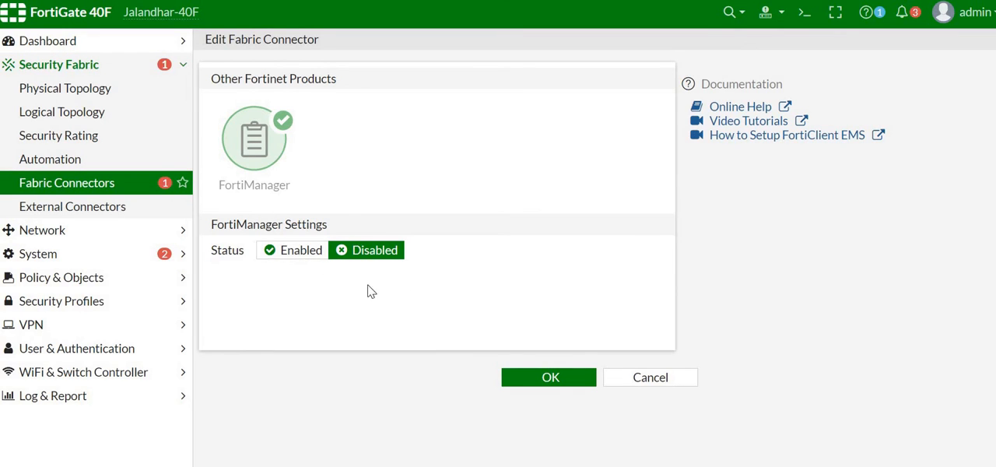
{"action": "mouse_move", "coordinate": [456, 239]}
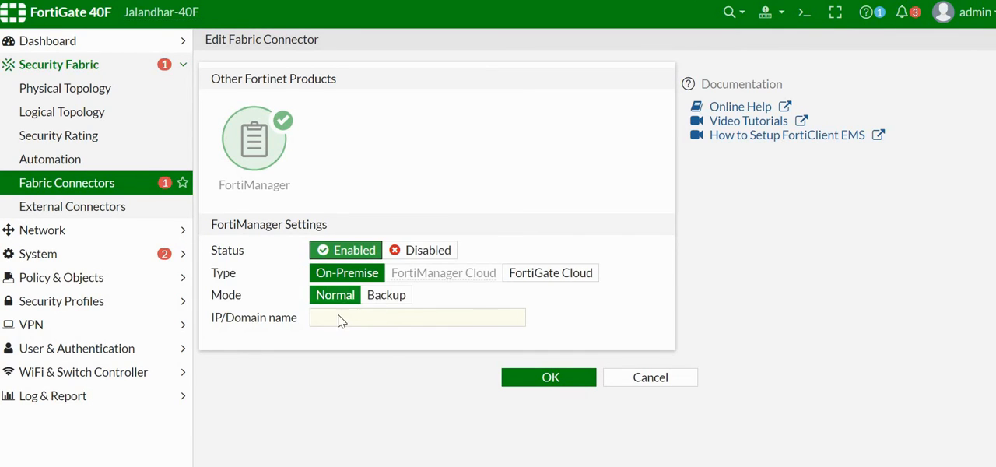
{"action": "mouse_move", "coordinate": [365, 321]}
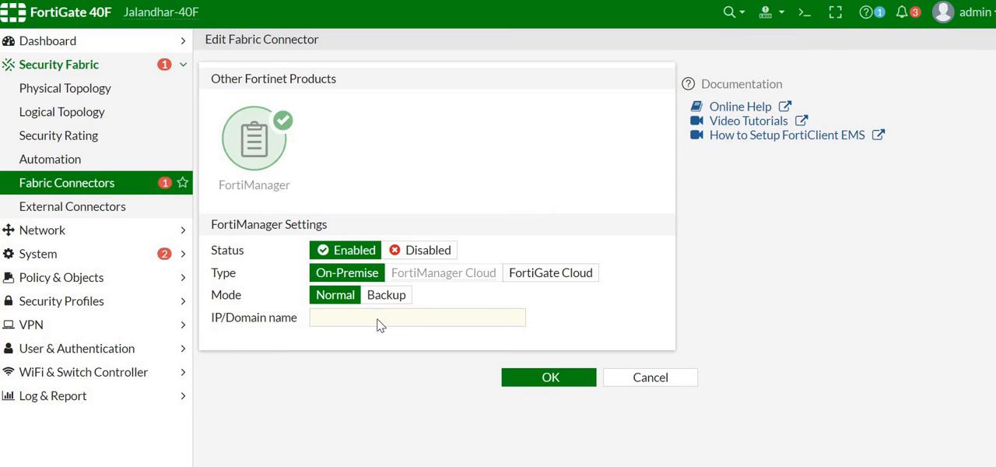
{"action": "mouse_move", "coordinate": [414, 326]}
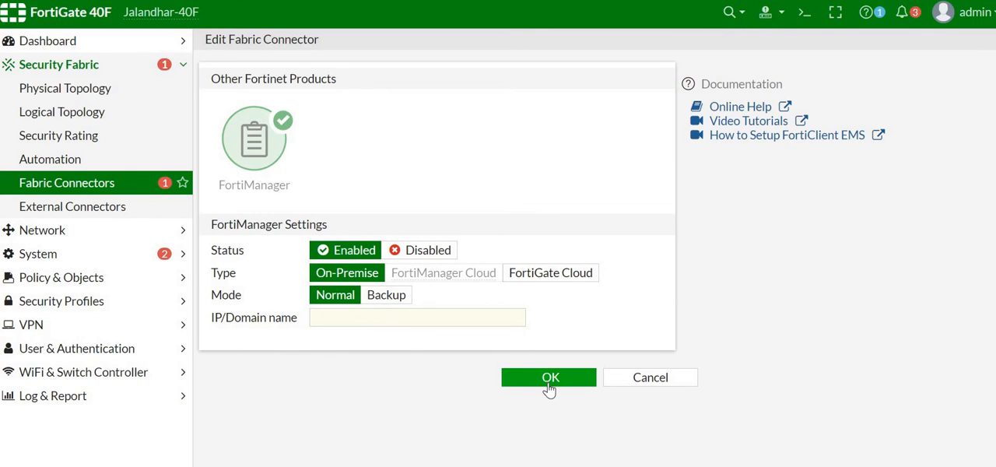
{"action": "left_click", "coordinate": [549, 377]}
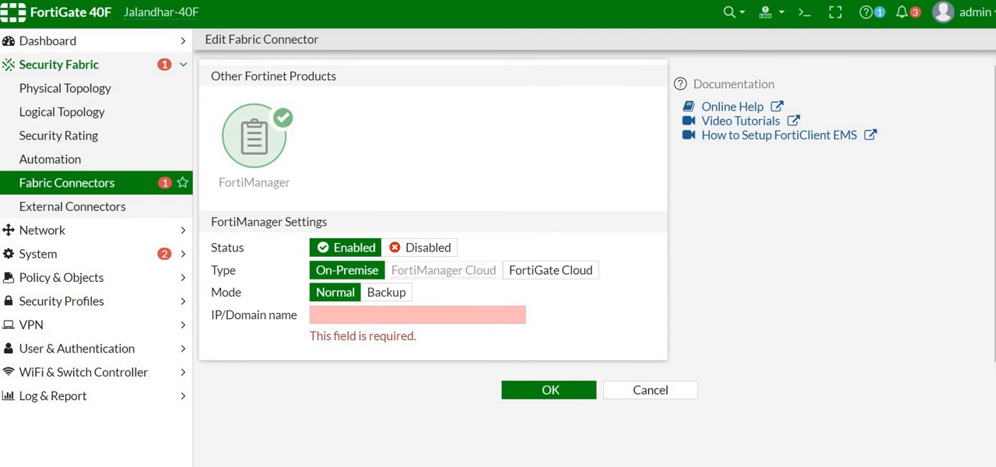
{"action": "left_click", "coordinate": [417, 314]}
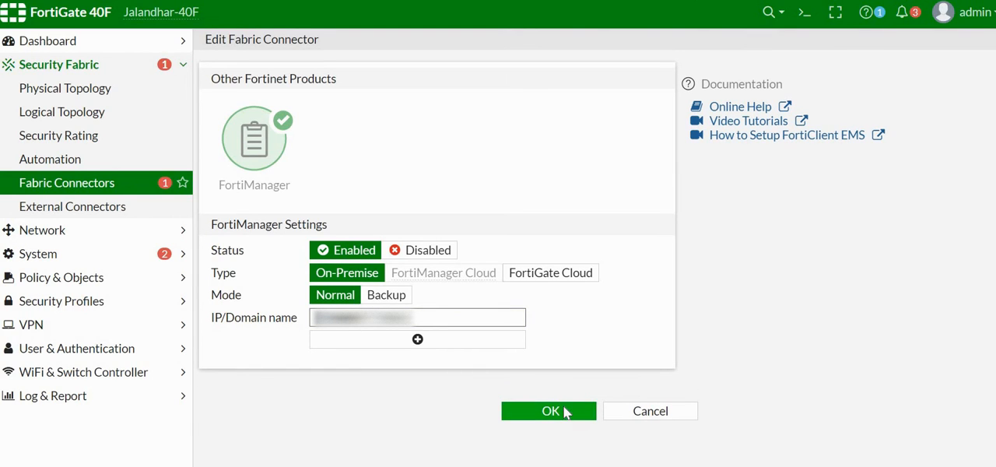
{"action": "left_click", "coordinate": [549, 410]}
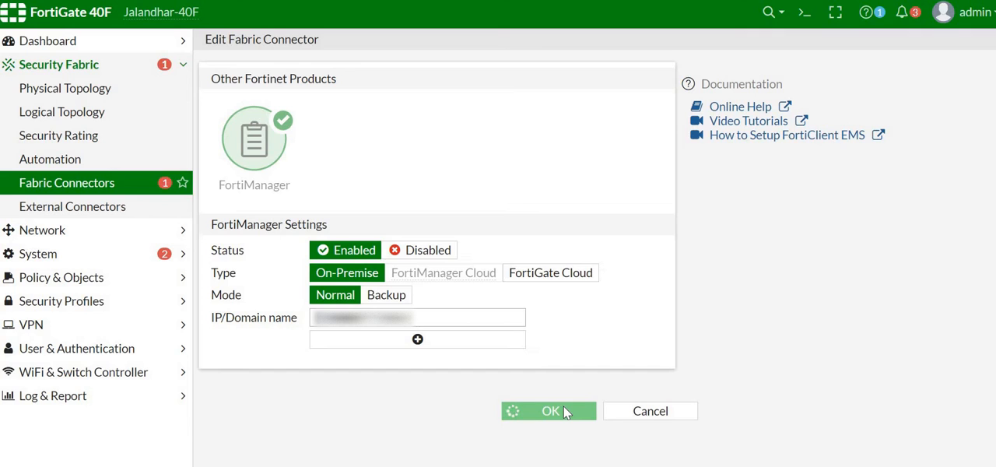
{"action": "left_click", "coordinate": [550, 411]}
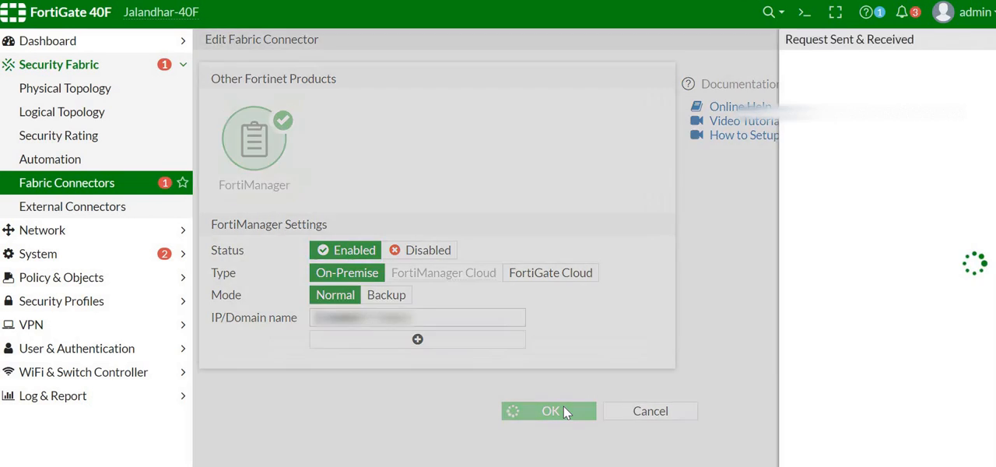
{"action": "left_click", "coordinate": [549, 411]}
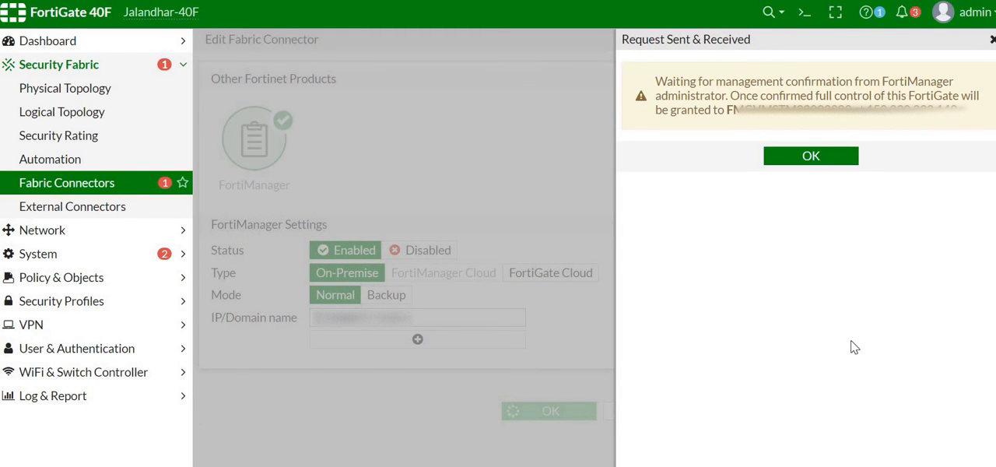
{"action": "mouse_move", "coordinate": [759, 125]}
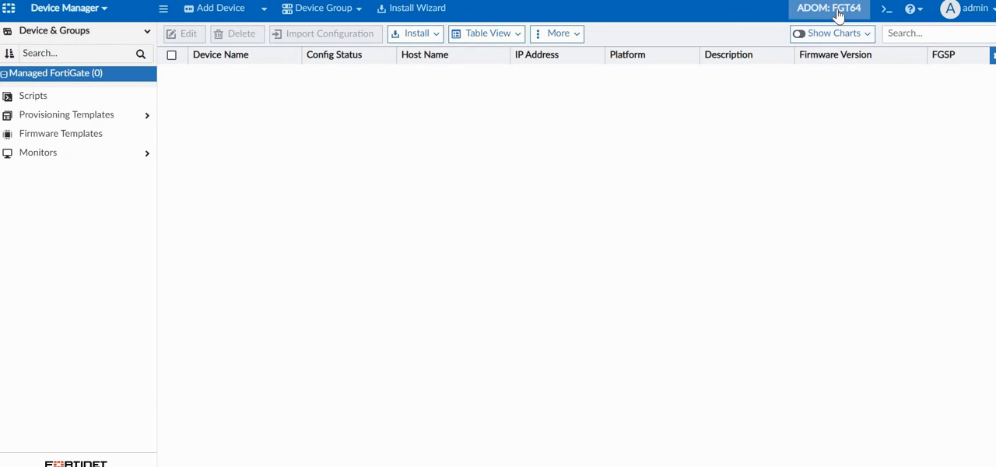
Step: Switch from FGT64 to the root ADOM and select Jalandhar-40F under Unauthorized Devices
{"action": "left_click", "coordinate": [829, 9]}
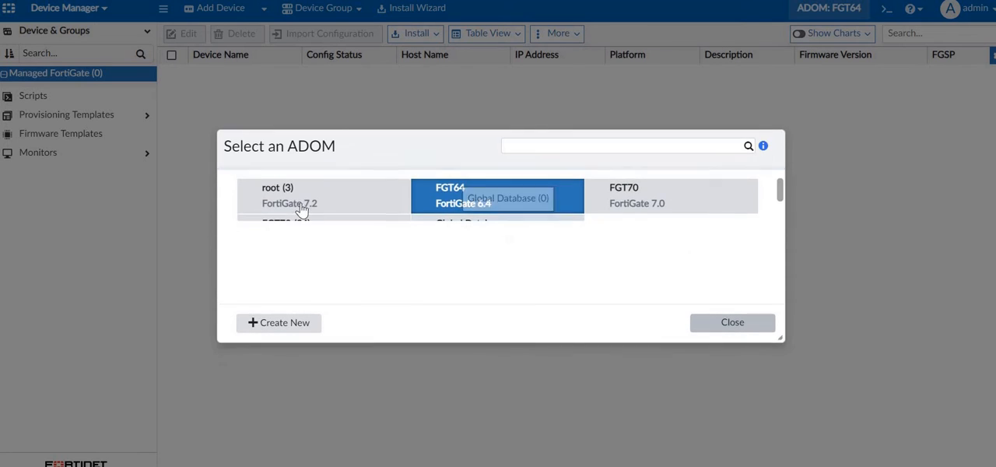
{"action": "left_click", "coordinate": [731, 322]}
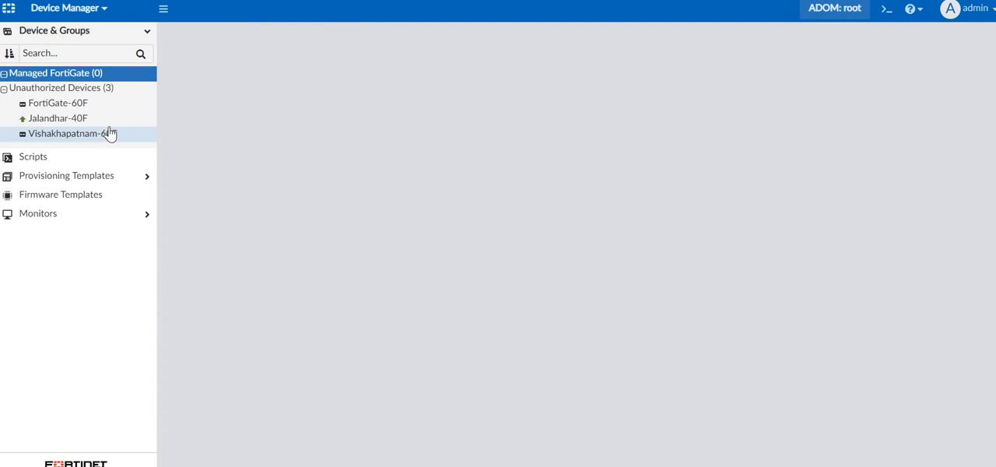
{"action": "left_click", "coordinate": [56, 72]}
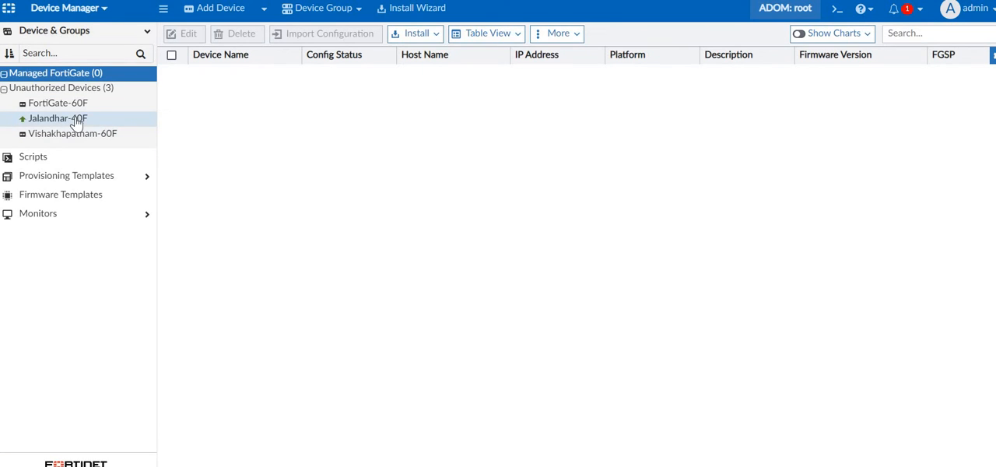
Step: Start authorizing Jalandhar-40F into the FGT64 ADOM, keeping its device name
{"action": "right_click", "coordinate": [59, 117]}
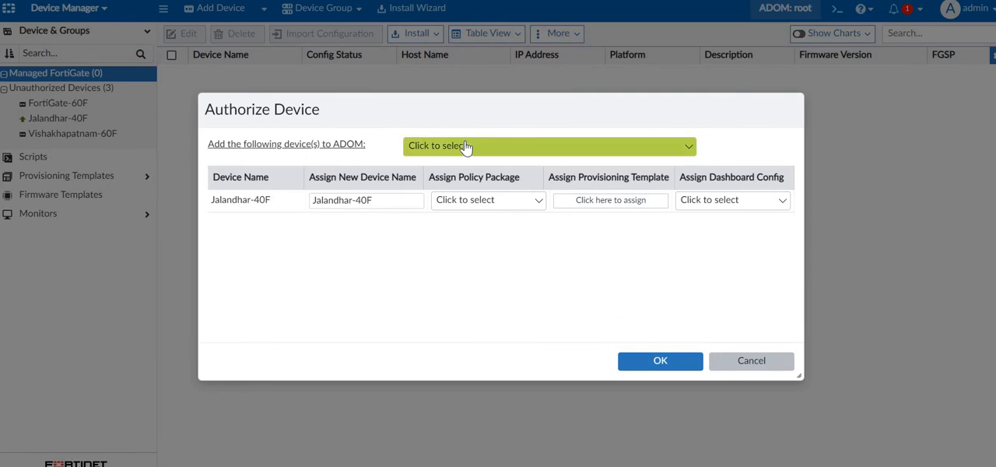
{"action": "left_click", "coordinate": [544, 146]}
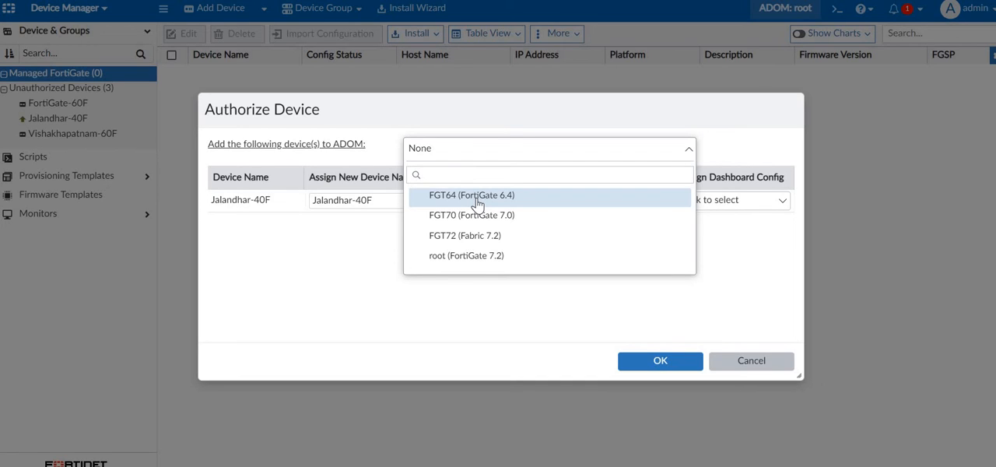
{"action": "left_click", "coordinate": [472, 196]}
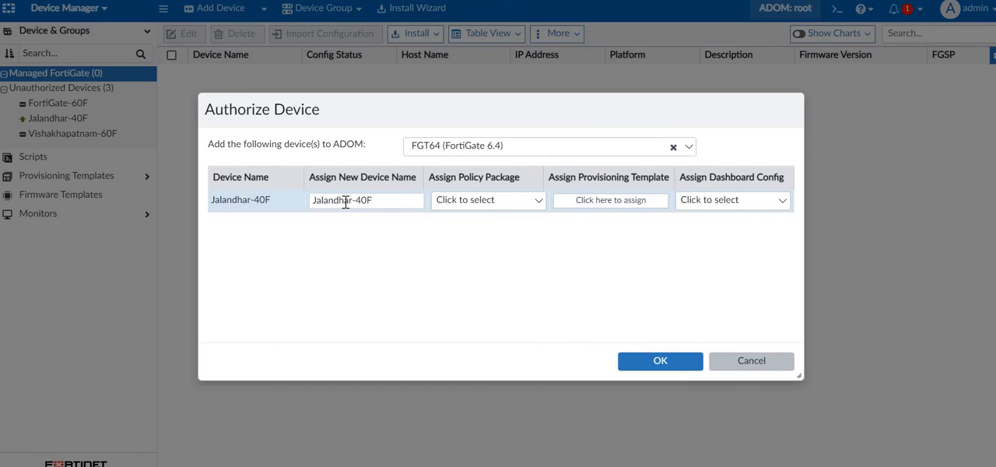
{"action": "double_click", "coordinate": [340, 200]}
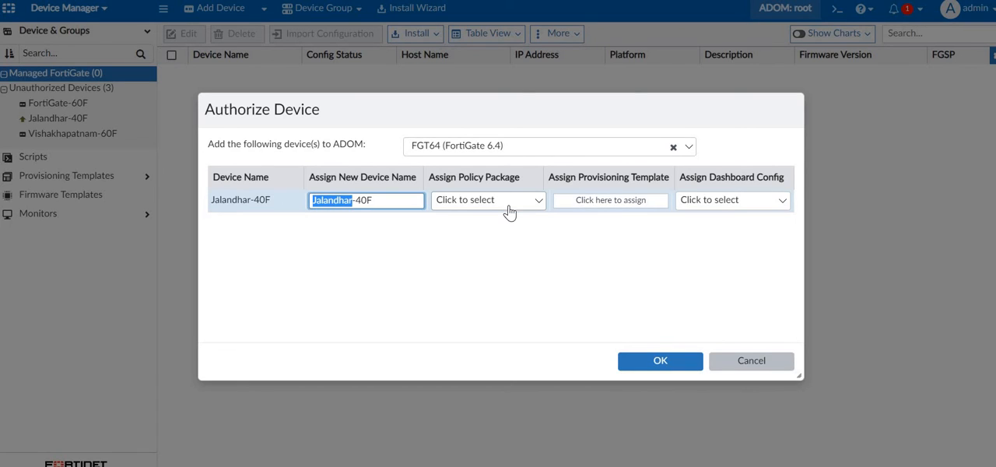
{"action": "mouse_move", "coordinate": [449, 154]}
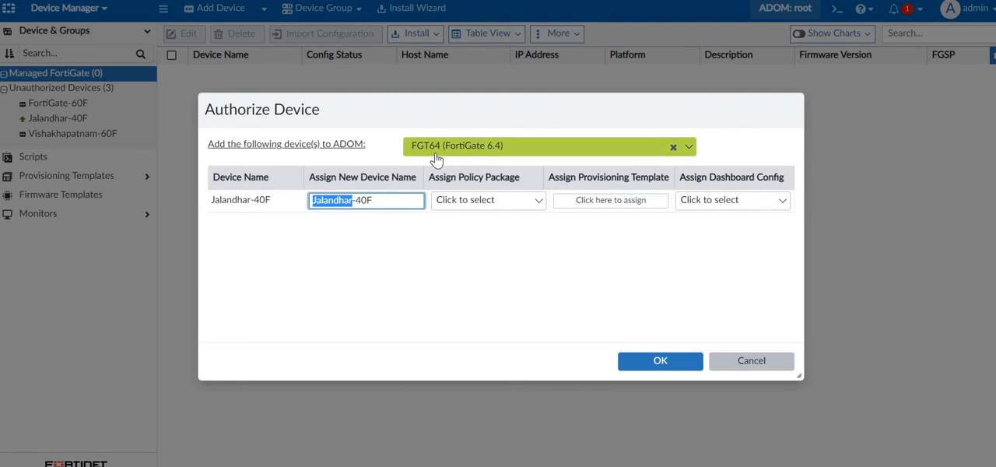
{"action": "mouse_move", "coordinate": [660, 360]}
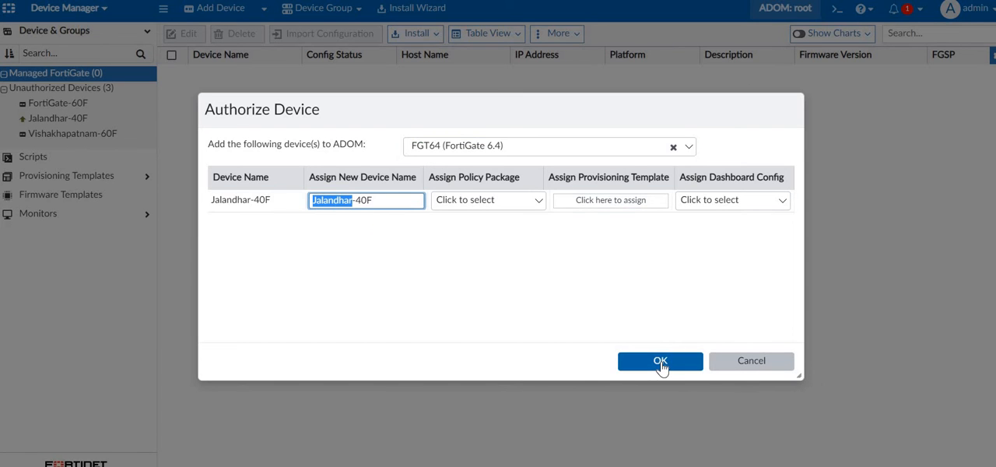
Step: Confirm the Jalandhar-40F authorization and close the progress window at 100%
{"action": "left_click", "coordinate": [660, 360]}
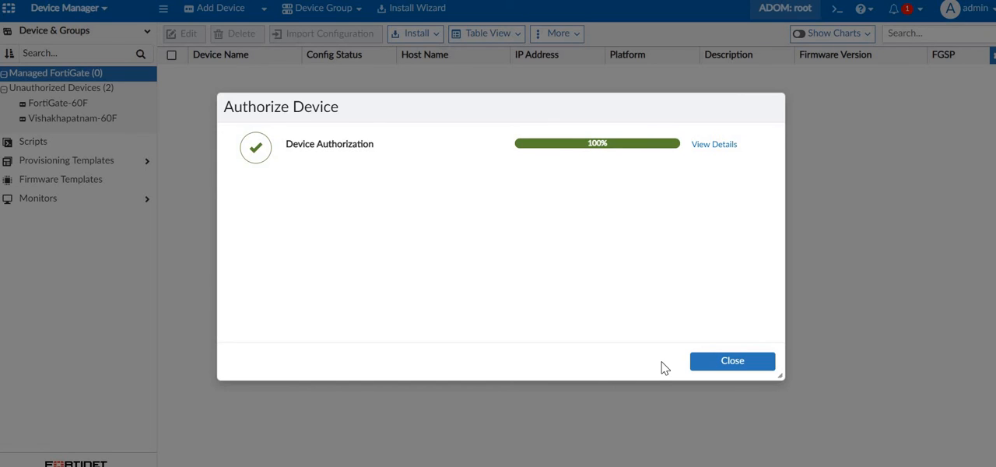
{"action": "mouse_move", "coordinate": [732, 360]}
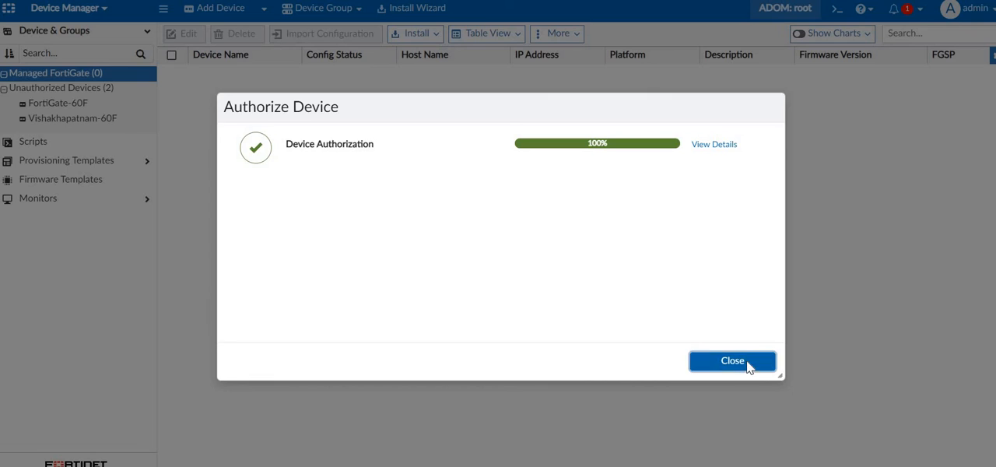
{"action": "left_click", "coordinate": [731, 360]}
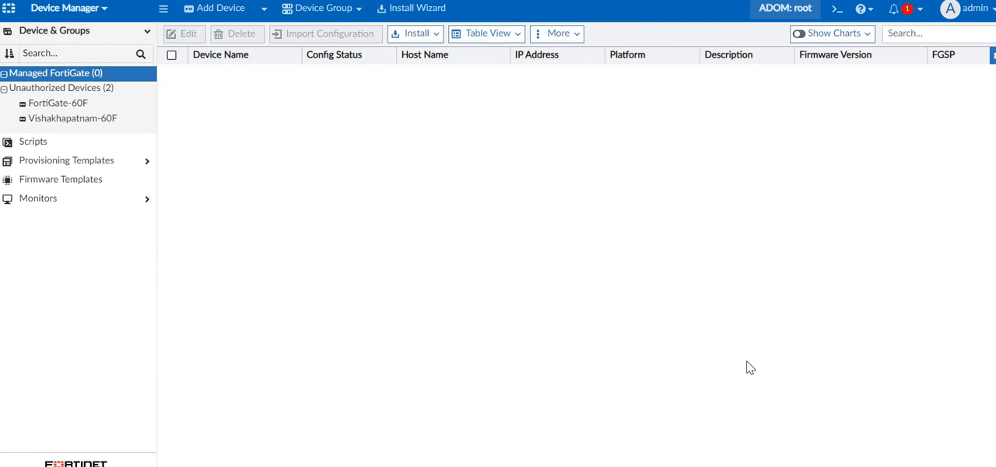
{"action": "mouse_move", "coordinate": [734, 82]}
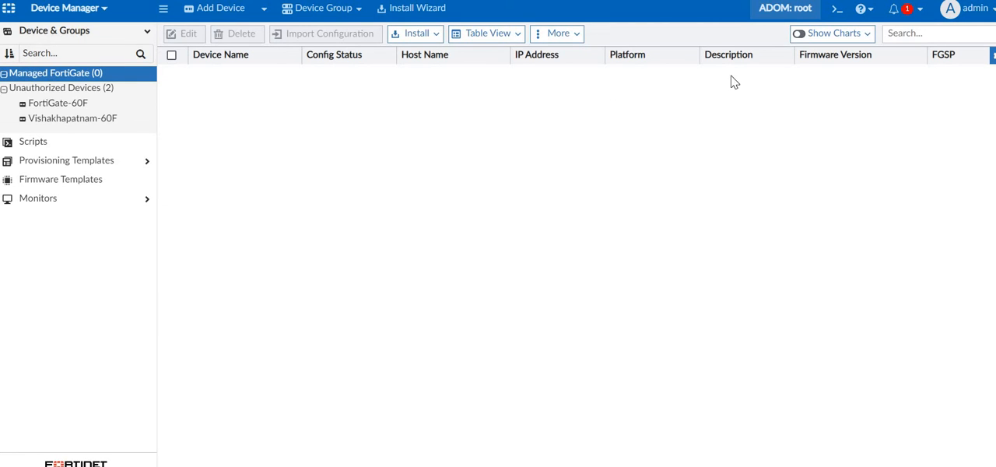
{"action": "mouse_move", "coordinate": [785, 8]}
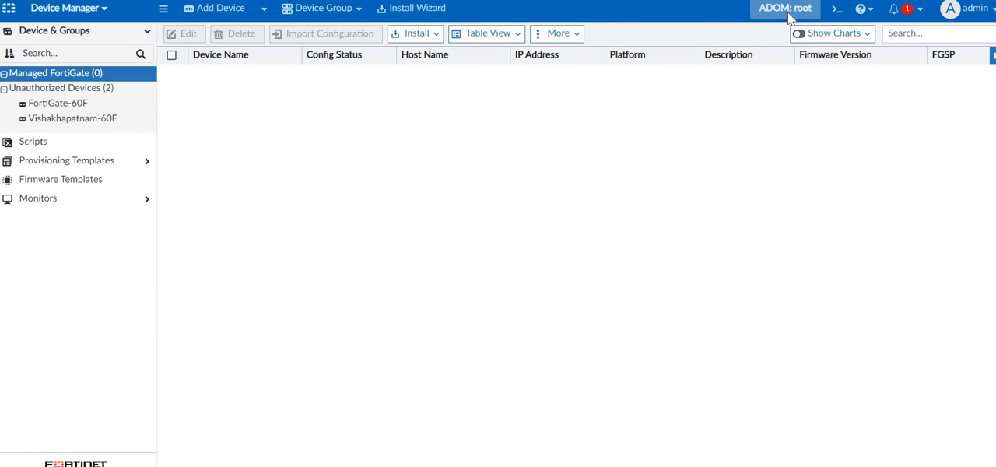
Step: Switch to the FGT64 ADOM, open Jalandhar-40F's dashboard, and choose Firmware Upgrade
{"action": "left_click", "coordinate": [784, 9]}
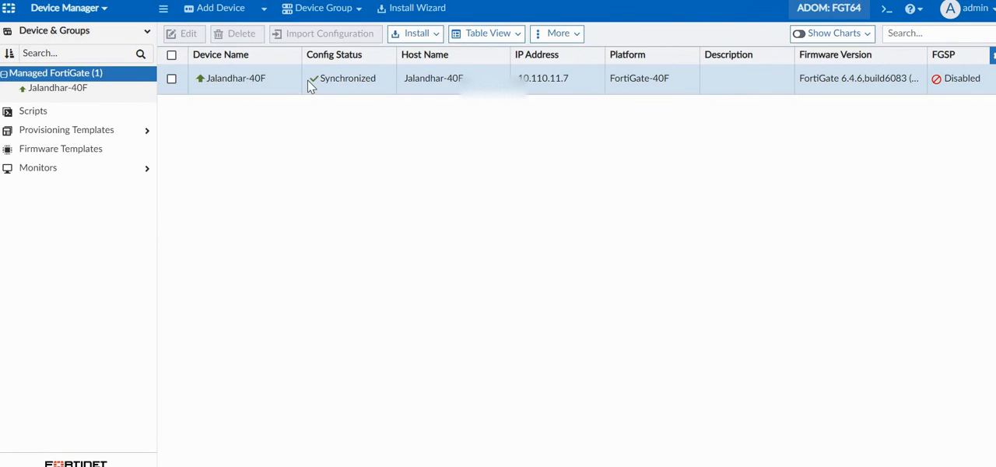
{"action": "mouse_move", "coordinate": [80, 102]}
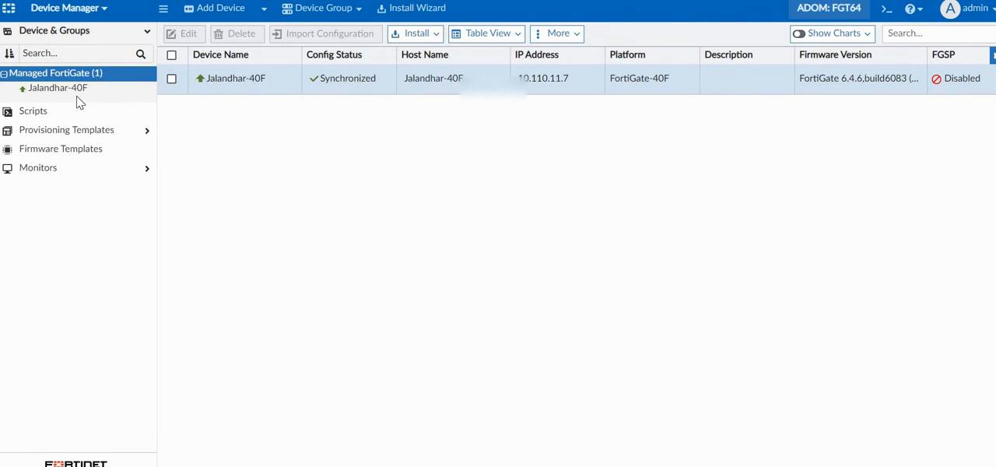
{"action": "left_click", "coordinate": [58, 87]}
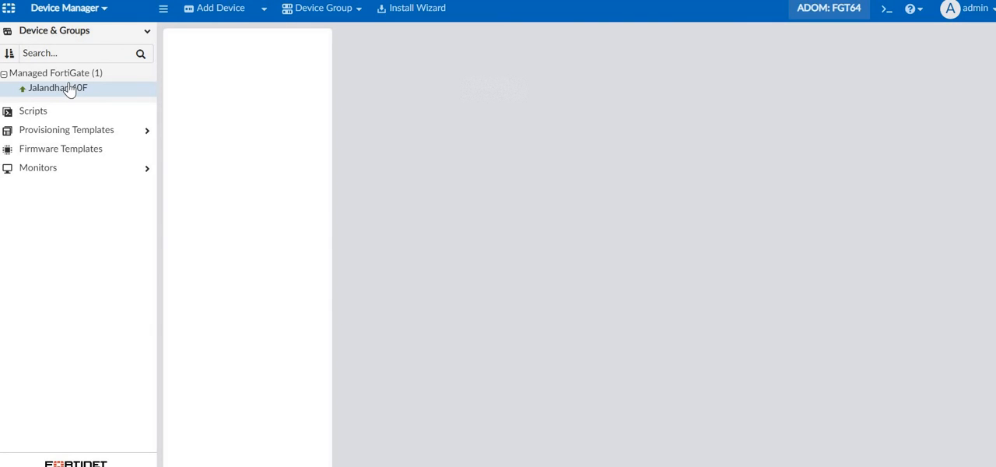
{"action": "right_click", "coordinate": [58, 88]}
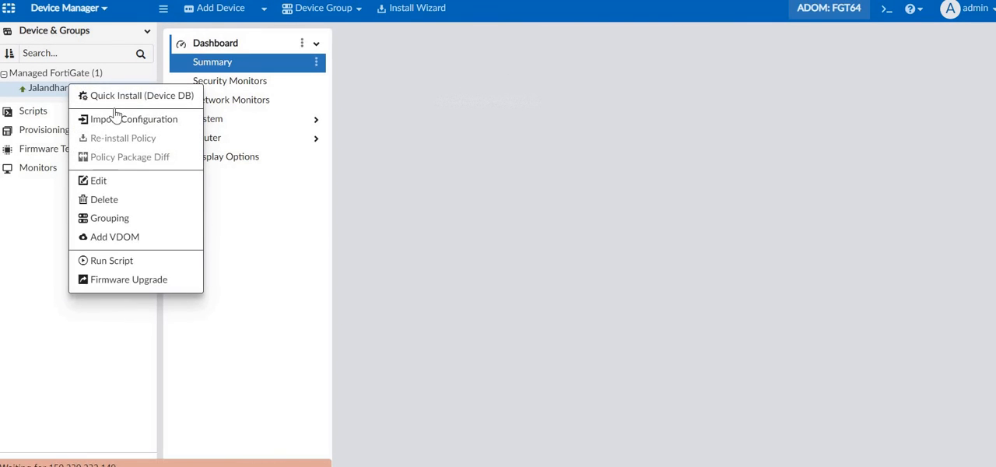
{"action": "left_click", "coordinate": [57, 87]}
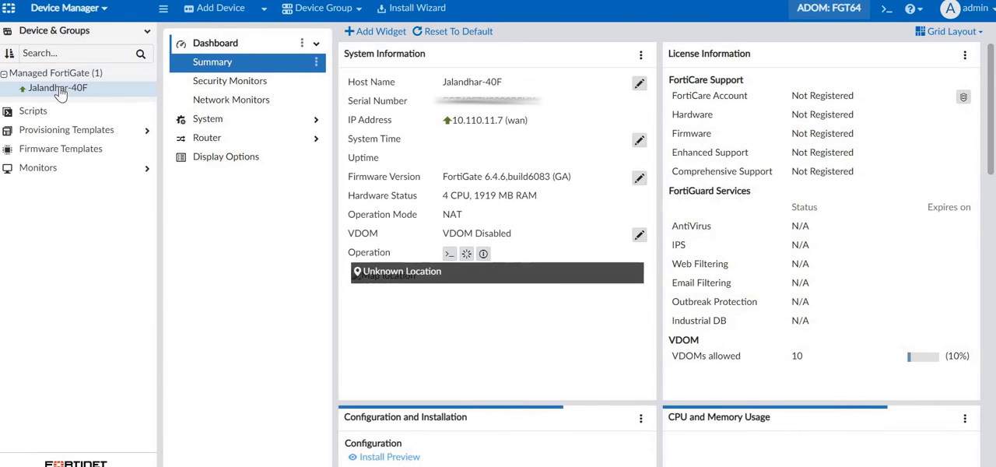
{"action": "right_click", "coordinate": [57, 88]}
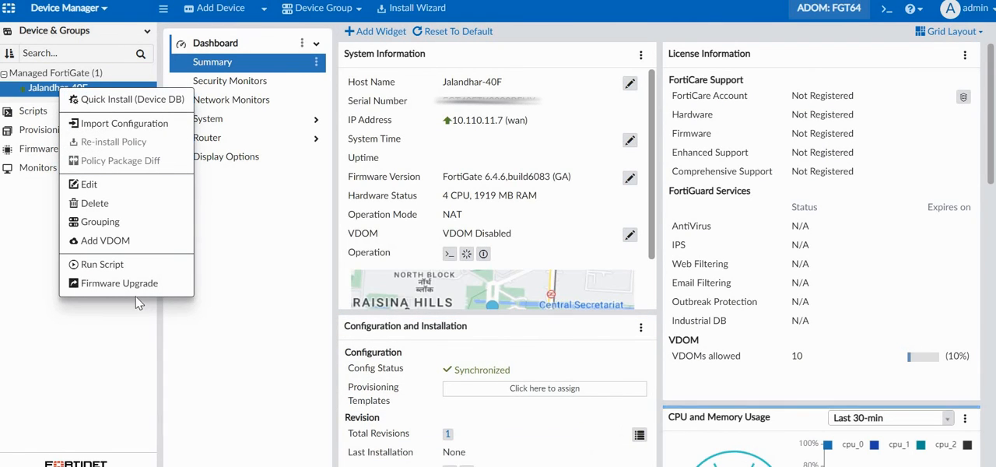
{"action": "left_click", "coordinate": [317, 277]}
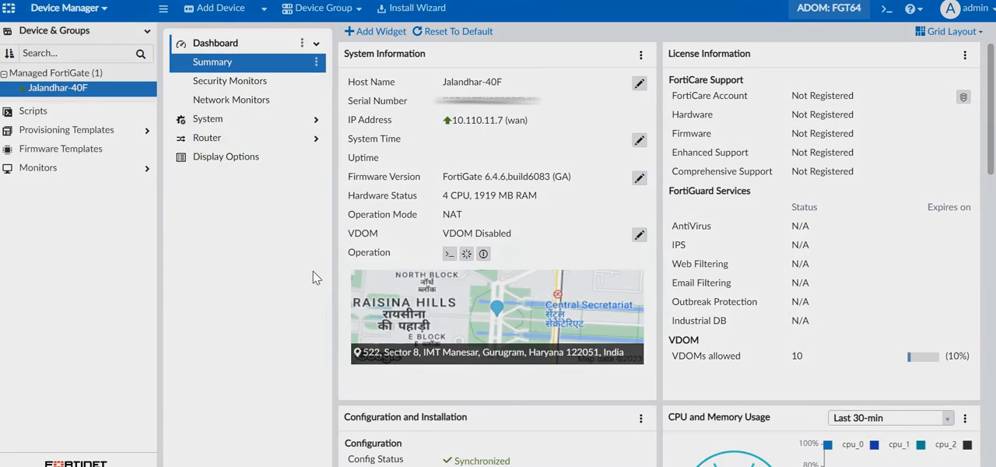
Step: Upgrade Jalandhar-40F to FGT40F 7.2.2 build 1255, booting from the alternate partition
{"action": "left_click", "coordinate": [639, 178]}
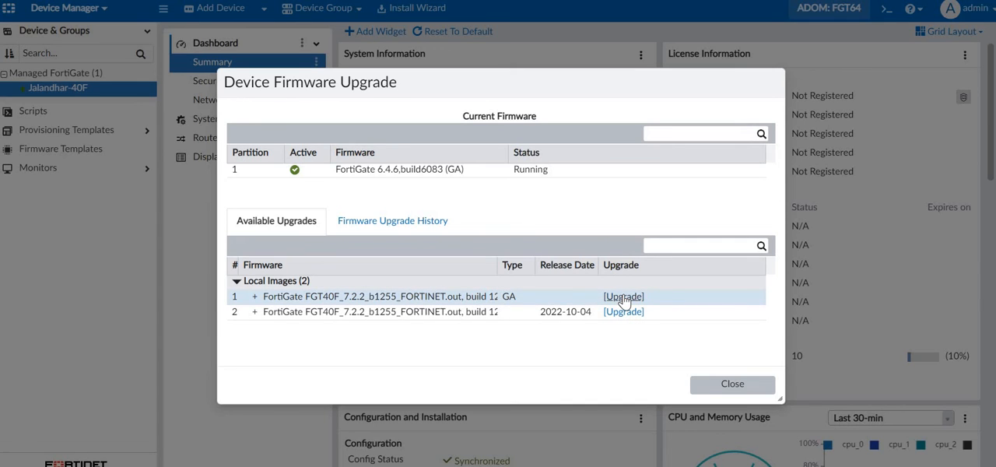
{"action": "left_click", "coordinate": [623, 296]}
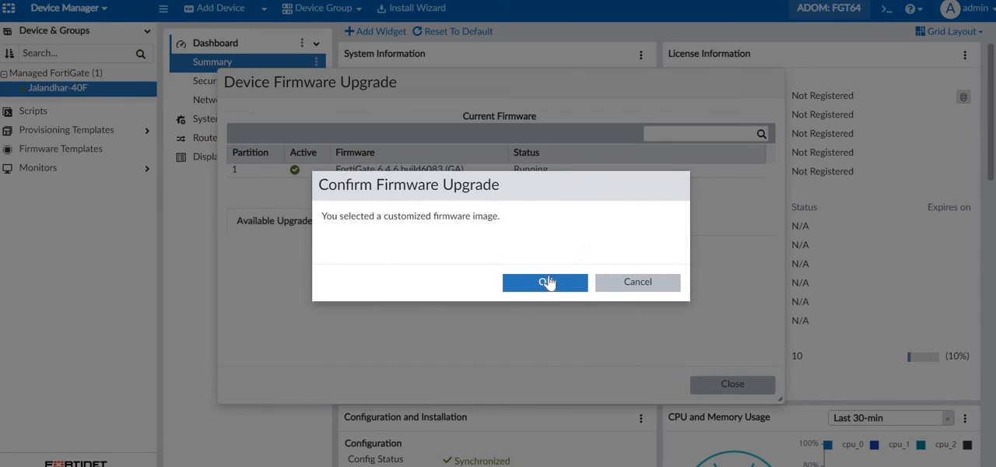
{"action": "left_click", "coordinate": [545, 282]}
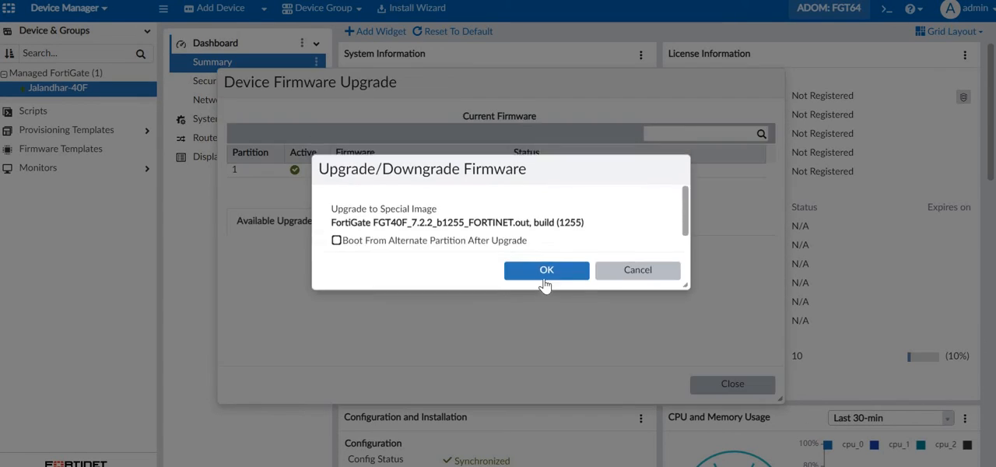
{"action": "left_click", "coordinate": [337, 239]}
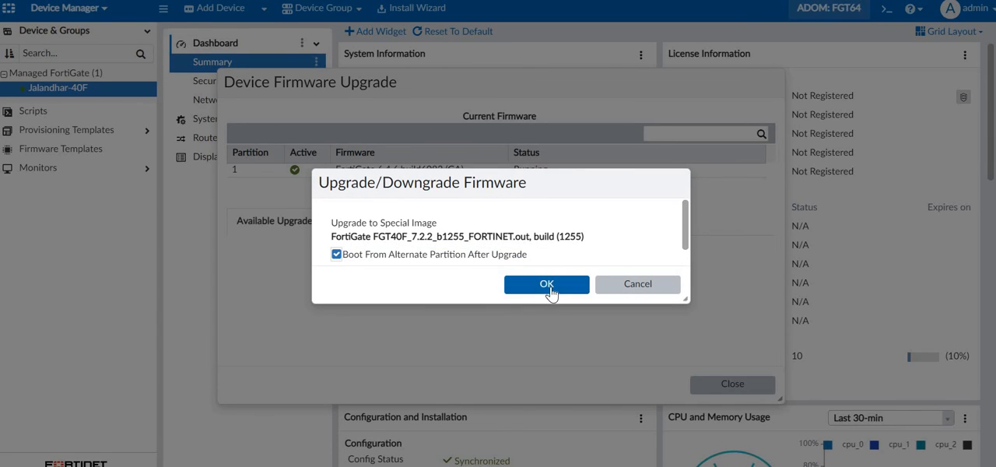
{"action": "left_click", "coordinate": [547, 284]}
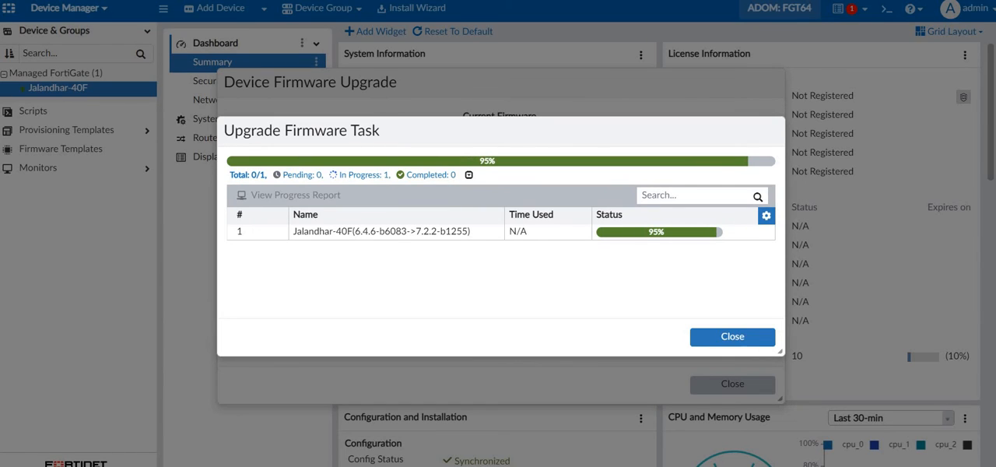
{"action": "mouse_move", "coordinate": [299, 86]}
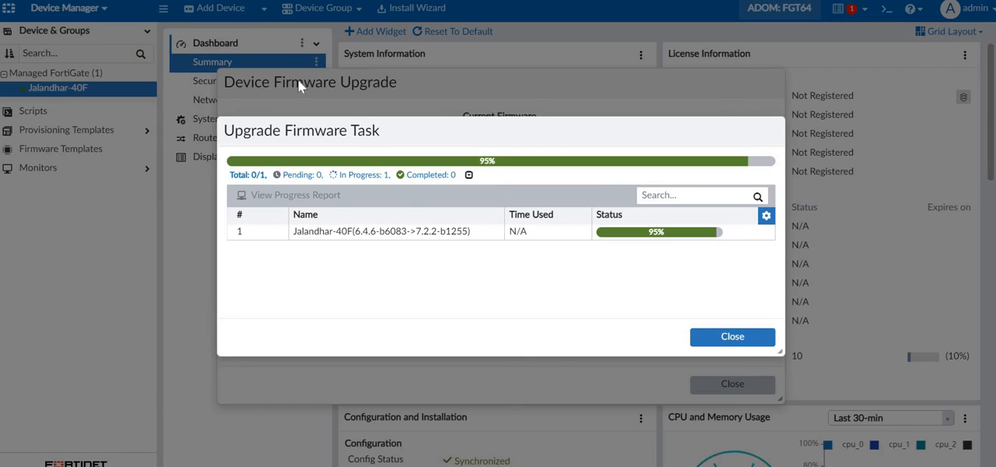
{"action": "mouse_move", "coordinate": [567, 188]}
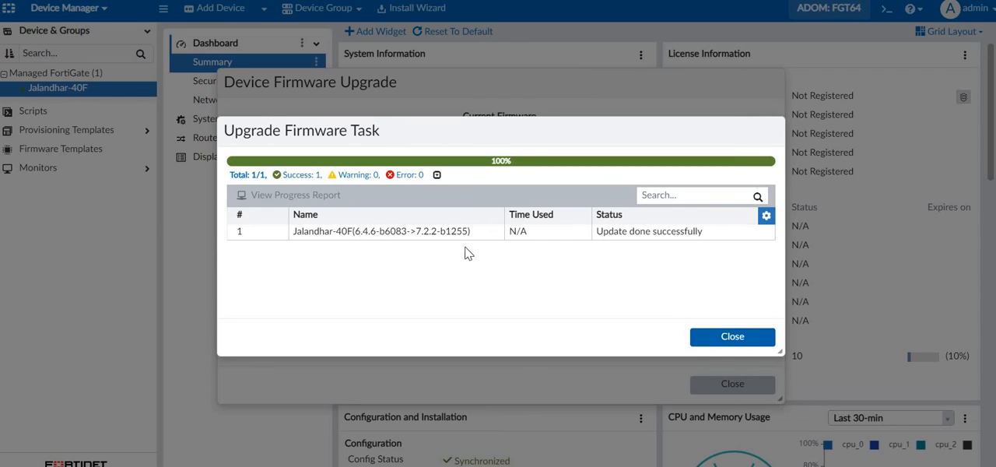
{"action": "mouse_move", "coordinate": [731, 337]}
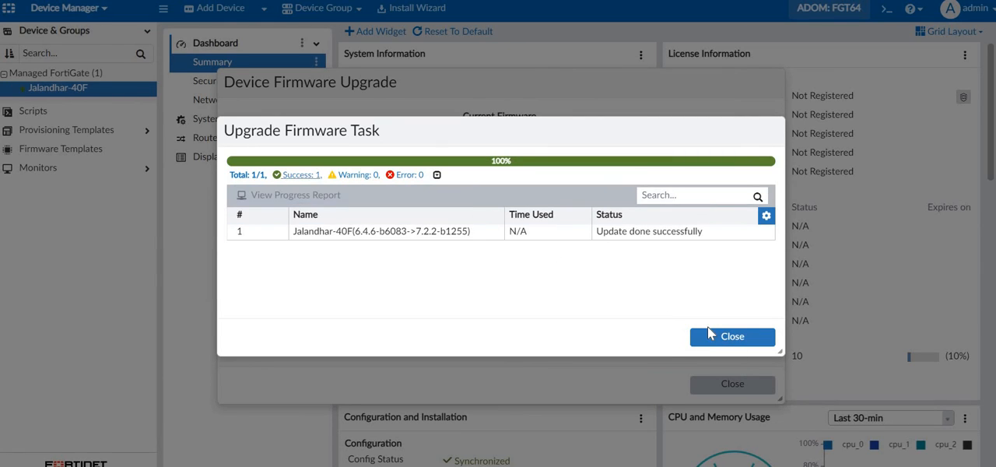
{"action": "mouse_move", "coordinate": [732, 336]}
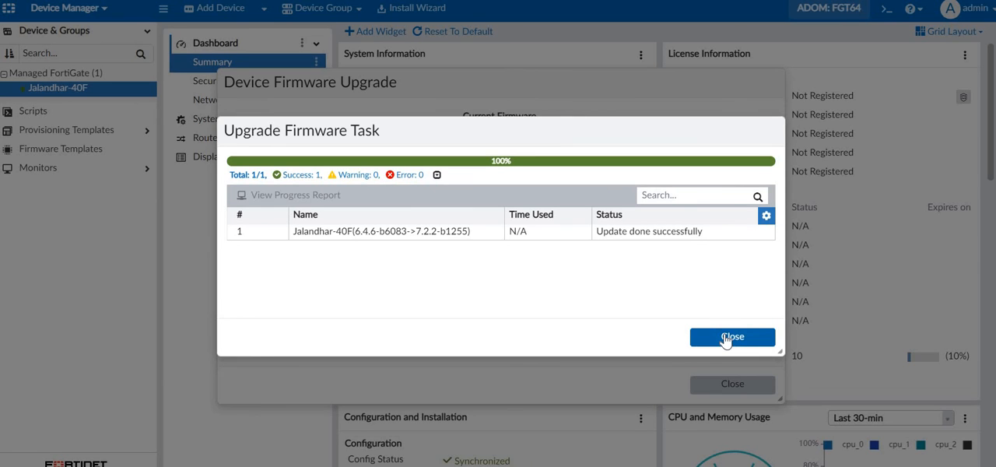
{"action": "left_click", "coordinate": [731, 337]}
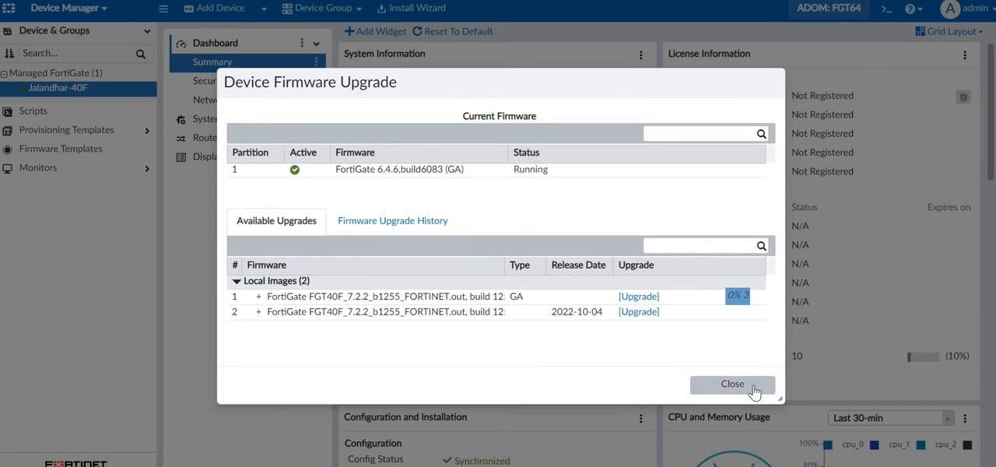
Step: Close the upgrade window, view Jalandhar-40F's dashboard, then switch to System Settings
{"action": "left_click", "coordinate": [731, 384]}
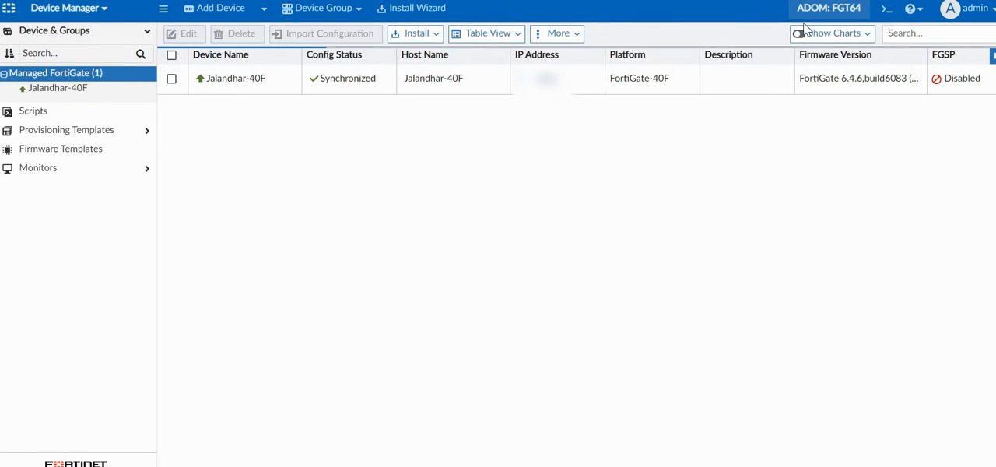
{"action": "mouse_move", "coordinate": [829, 9]}
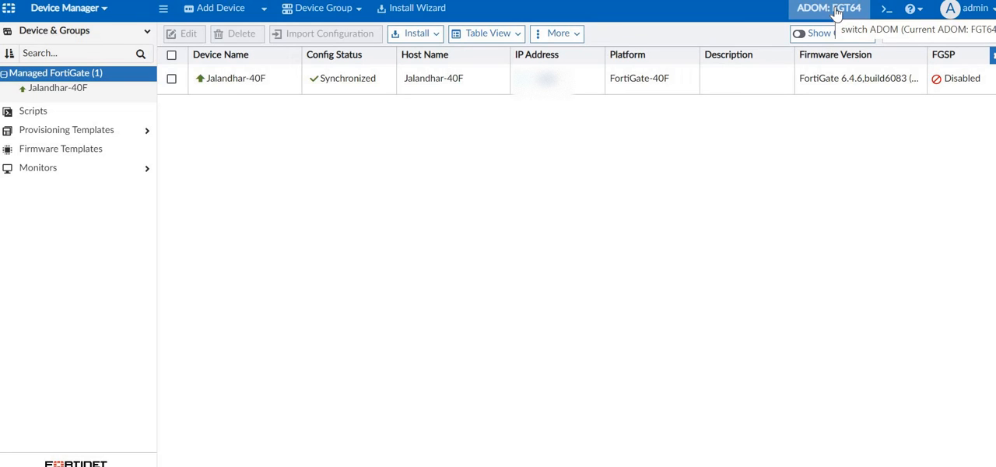
{"action": "mouse_move", "coordinate": [763, 66]}
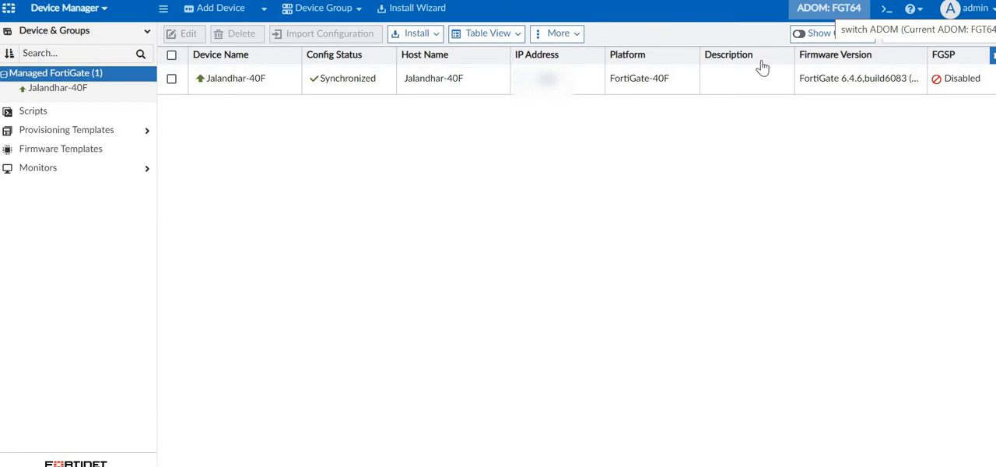
{"action": "mouse_move", "coordinate": [301, 122]}
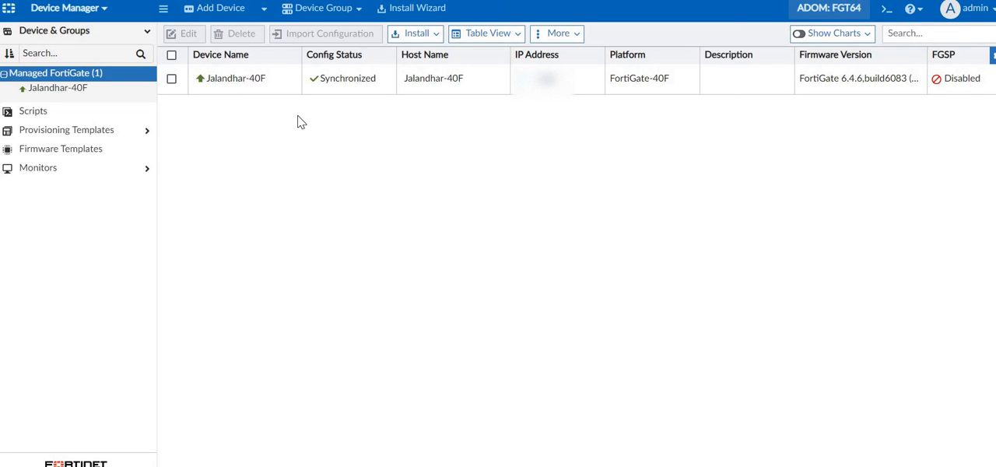
{"action": "mouse_move", "coordinate": [131, 111]}
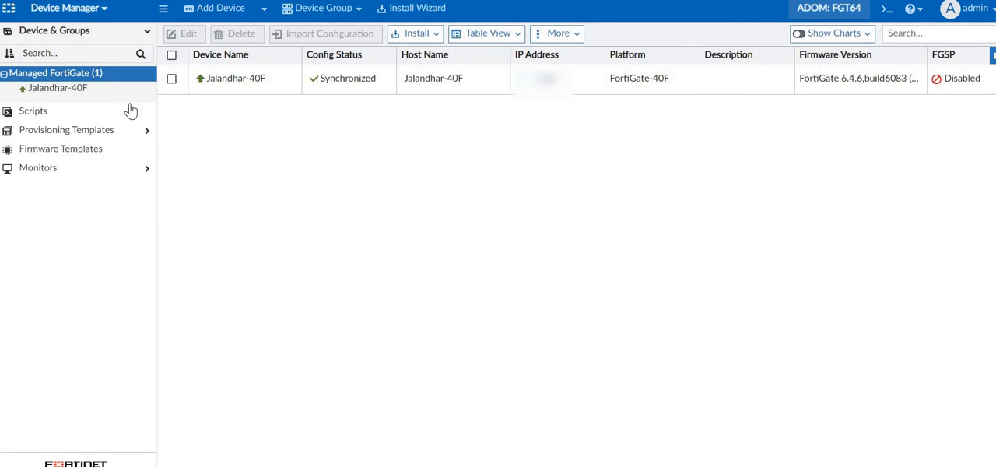
{"action": "left_click", "coordinate": [57, 87]}
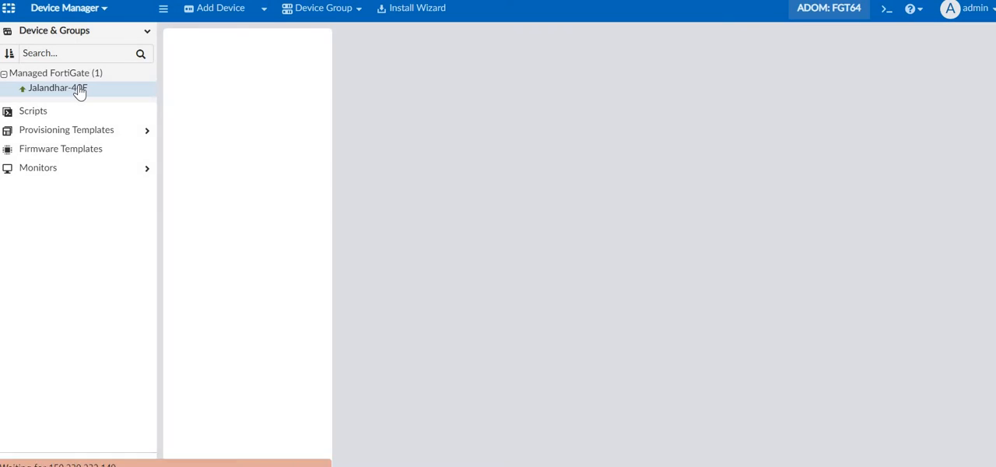
{"action": "right_click", "coordinate": [58, 87]}
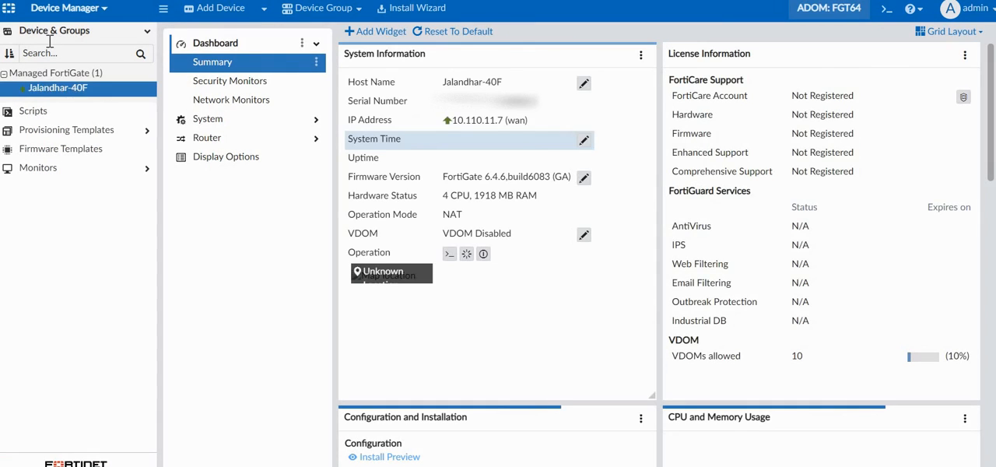
{"action": "left_click", "coordinate": [69, 8]}
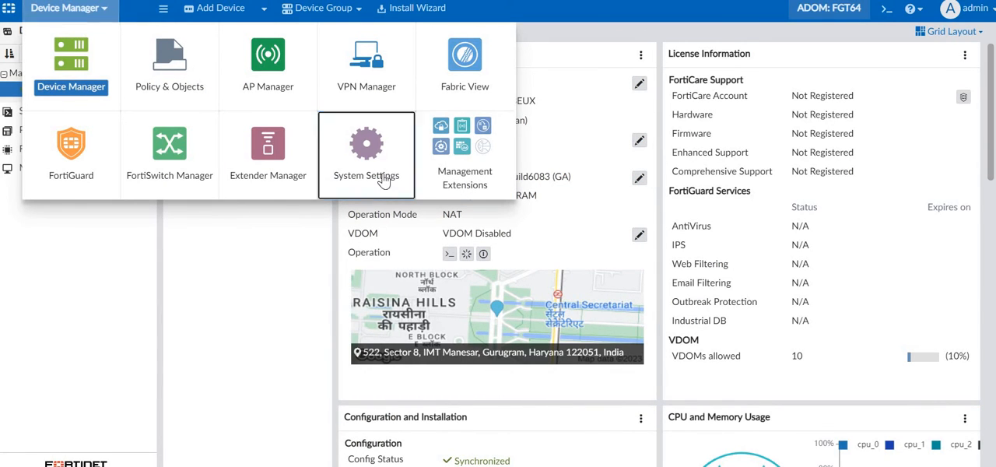
{"action": "left_click", "coordinate": [366, 148]}
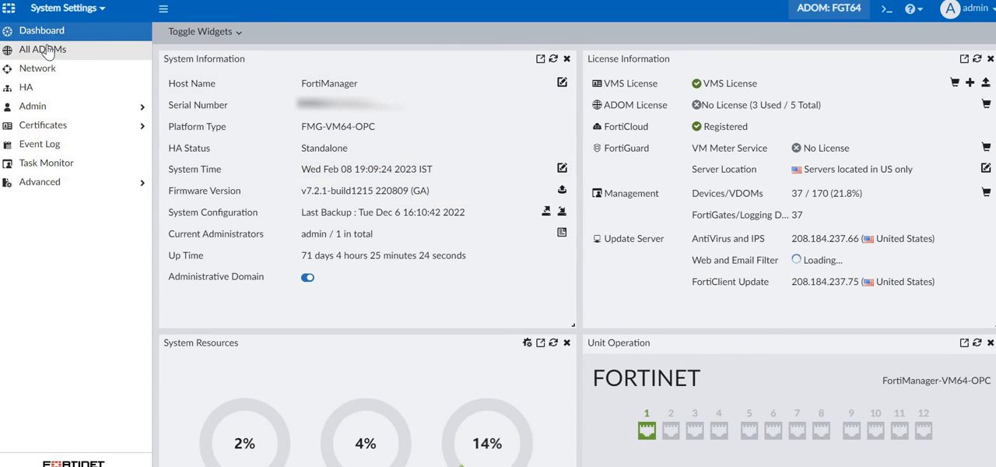
Step: Edit the FGT72 ADOM to add the FortiGate and accept the sync prompt
{"action": "left_click", "coordinate": [42, 49]}
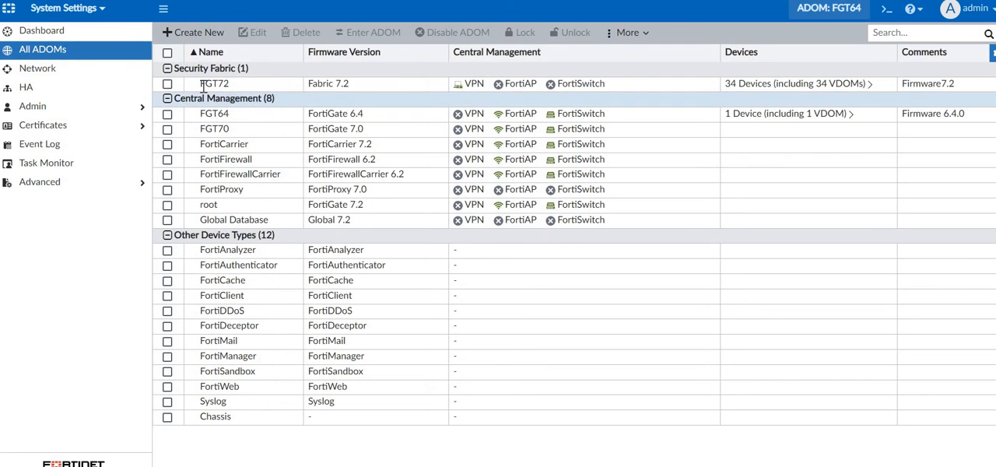
{"action": "left_click", "coordinate": [166, 83]}
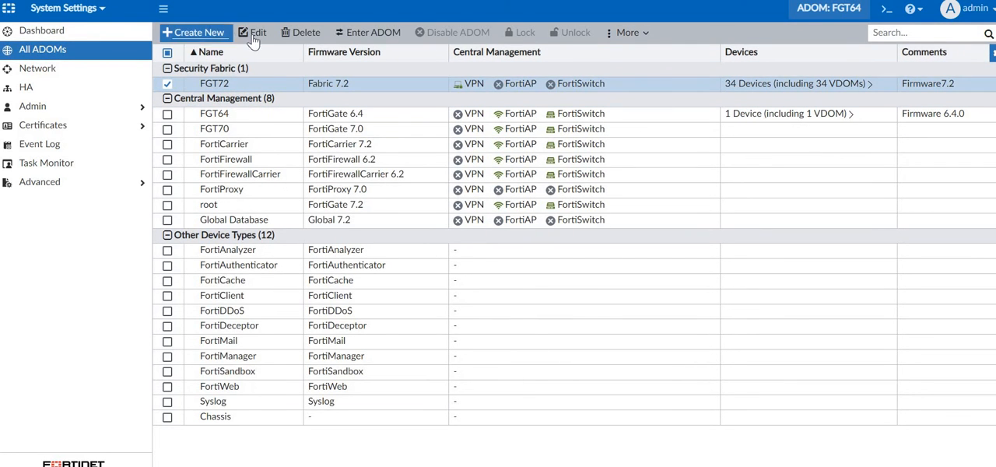
{"action": "left_click", "coordinate": [253, 32]}
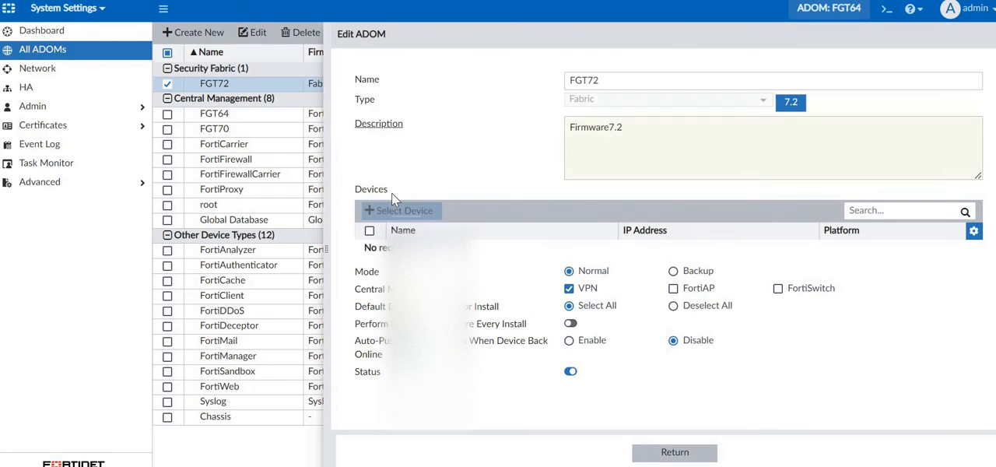
{"action": "left_click", "coordinate": [399, 210]}
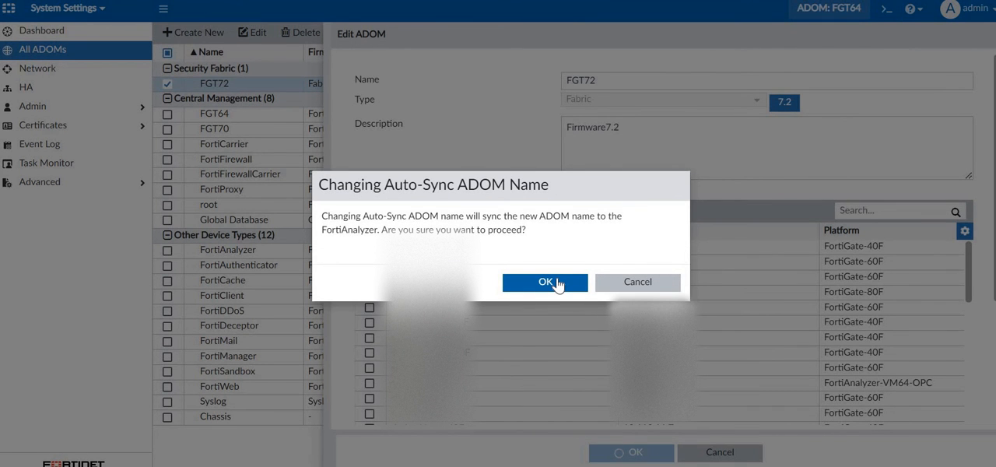
{"action": "left_click", "coordinate": [545, 282]}
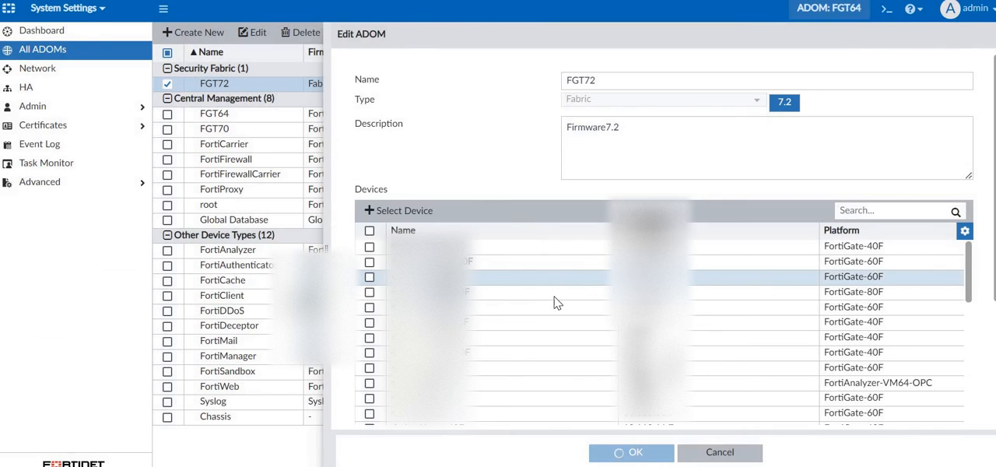
{"action": "left_click", "coordinate": [631, 452]}
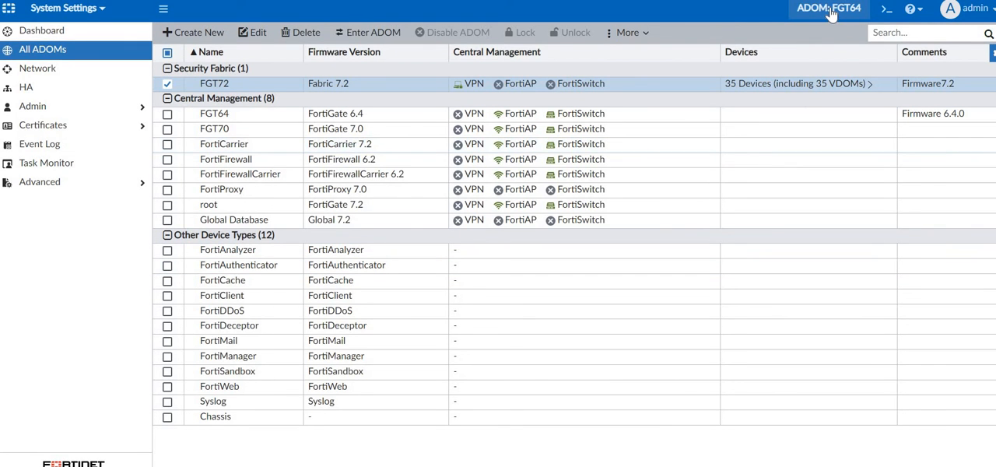
Step: Switch to the FGT72 ADOM and open Device Manager to view its FortiGates
{"action": "left_click", "coordinate": [829, 8]}
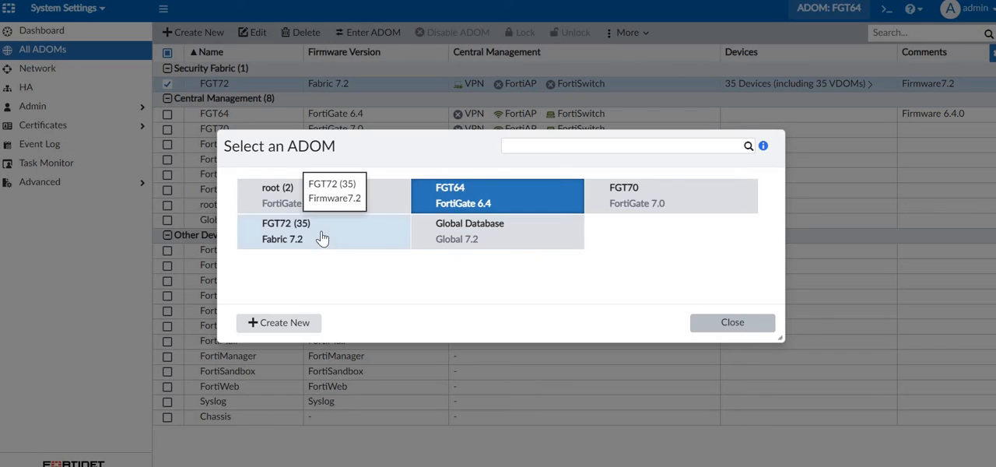
{"action": "left_click", "coordinate": [732, 323]}
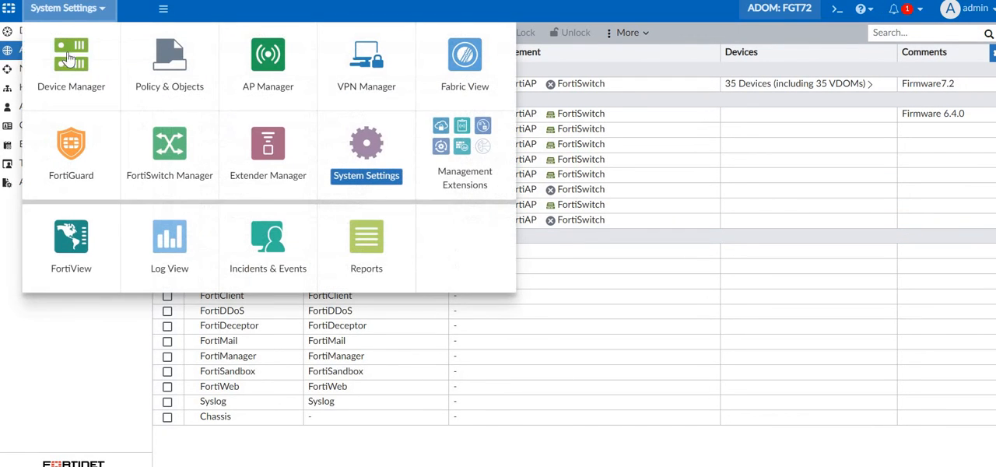
{"action": "mouse_move", "coordinate": [71, 62]}
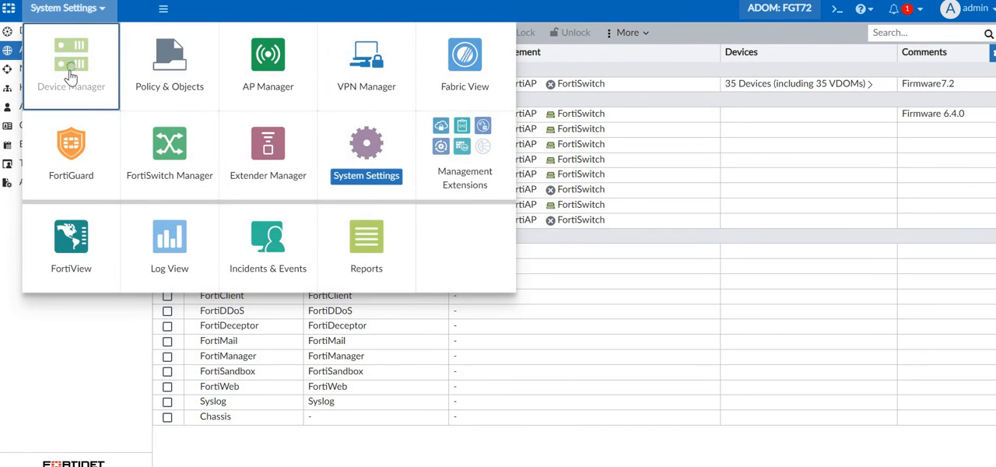
{"action": "left_click", "coordinate": [71, 66]}
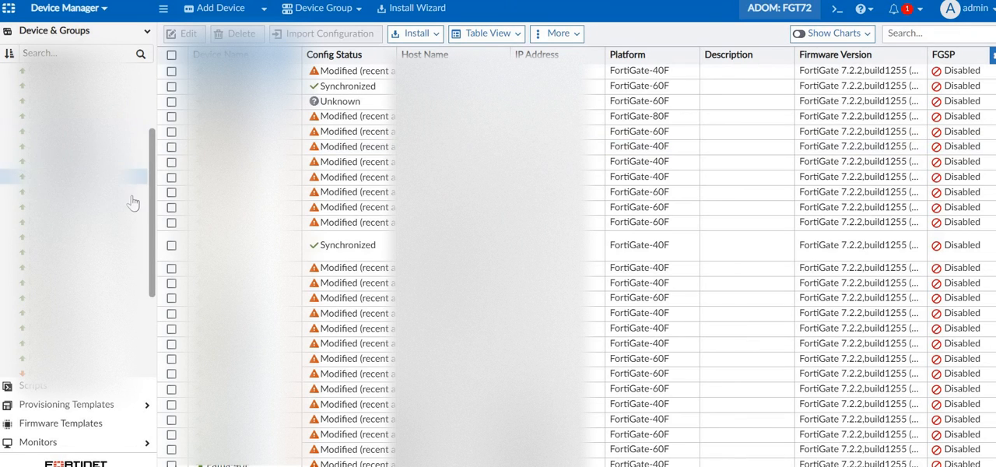
{"action": "mouse_move", "coordinate": [136, 122]}
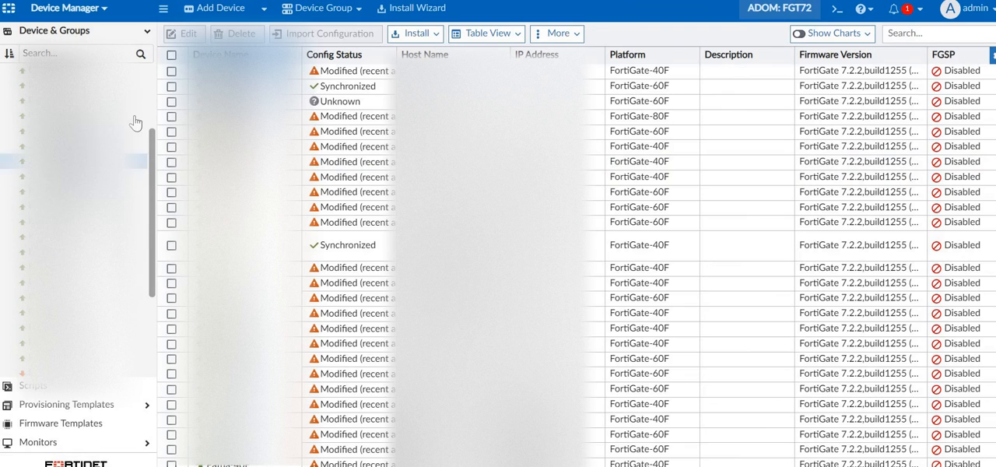
{"action": "mouse_move", "coordinate": [154, 173]}
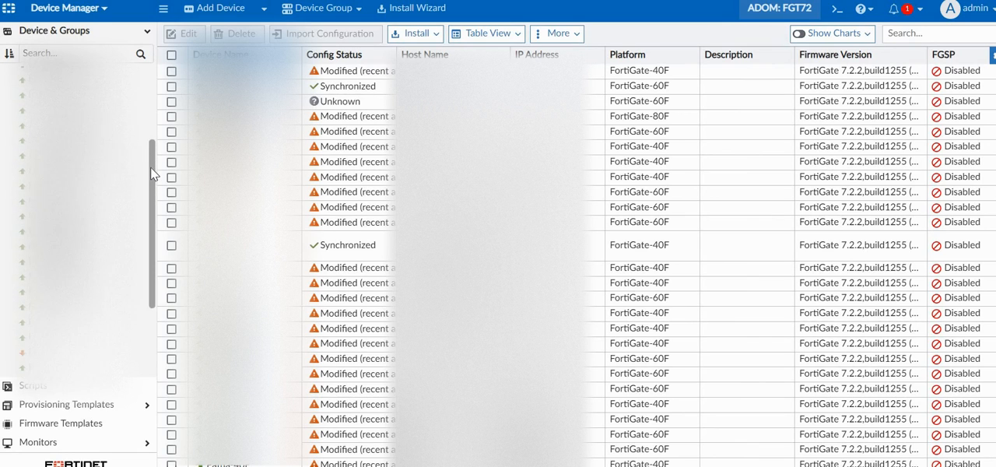
{"action": "mouse_move", "coordinate": [153, 113]}
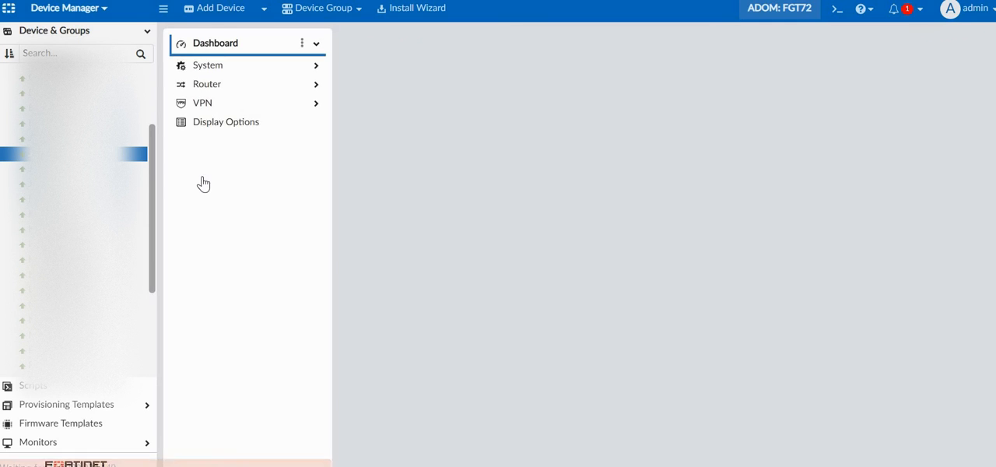
Step: Check Jalandhar-40F's summary for firmware 7.2.2 and start a CLI via SSH connection
{"action": "left_click", "coordinate": [215, 43]}
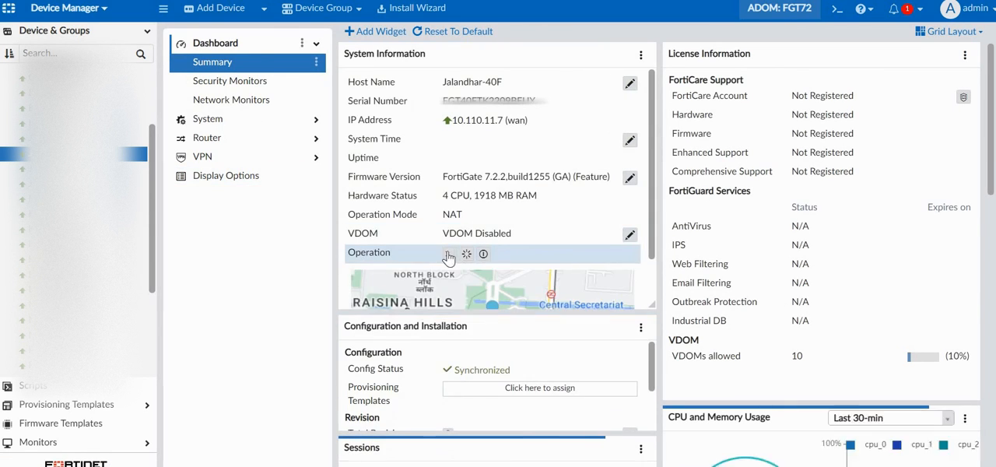
{"action": "mouse_move", "coordinate": [466, 254]}
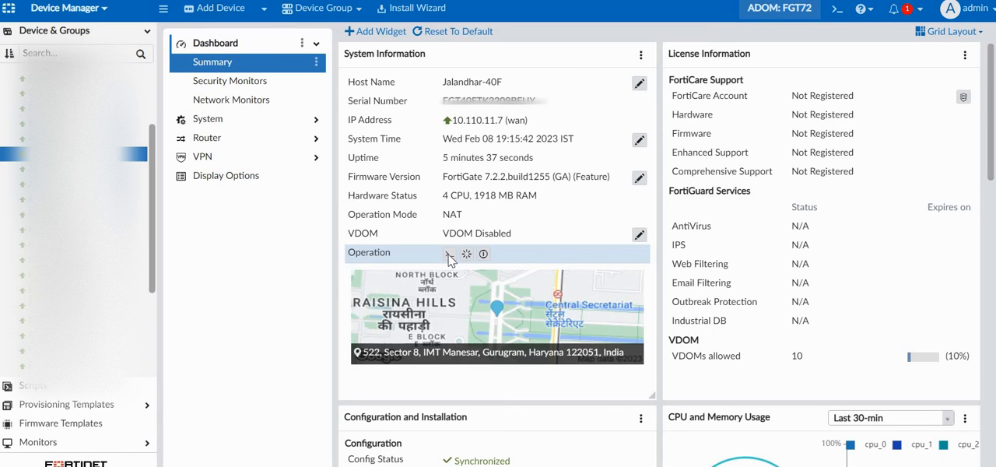
{"action": "left_click", "coordinate": [836, 8]}
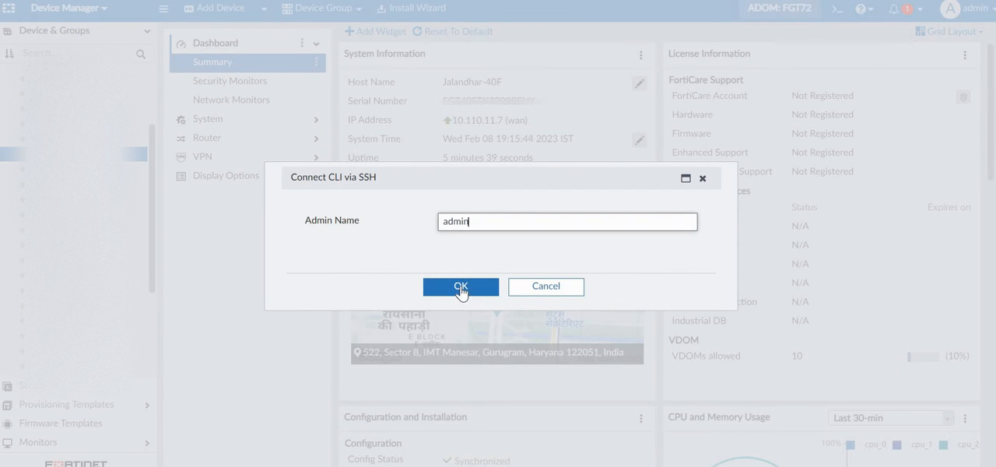
Step: Confirm the SSH connection to Jalandhar-40F as admin to open the CLI console
{"action": "left_click", "coordinate": [461, 286]}
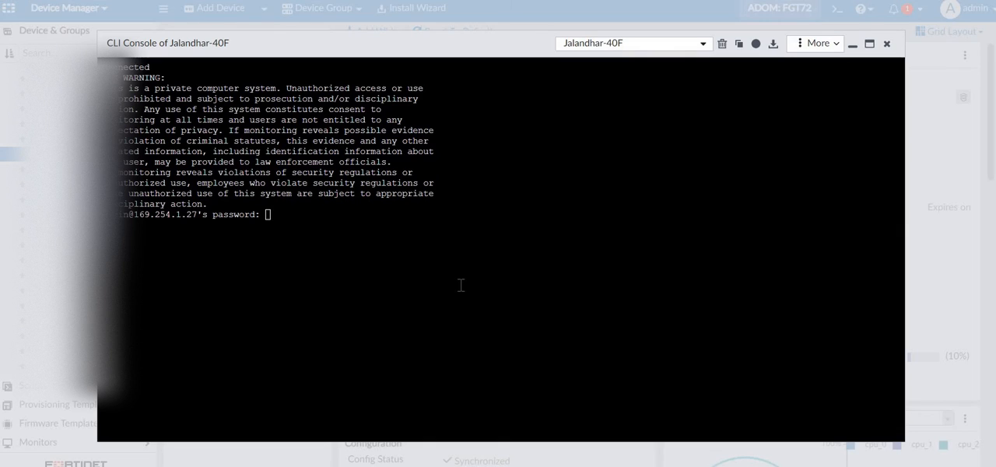
{"action": "mouse_move", "coordinate": [347, 229]}
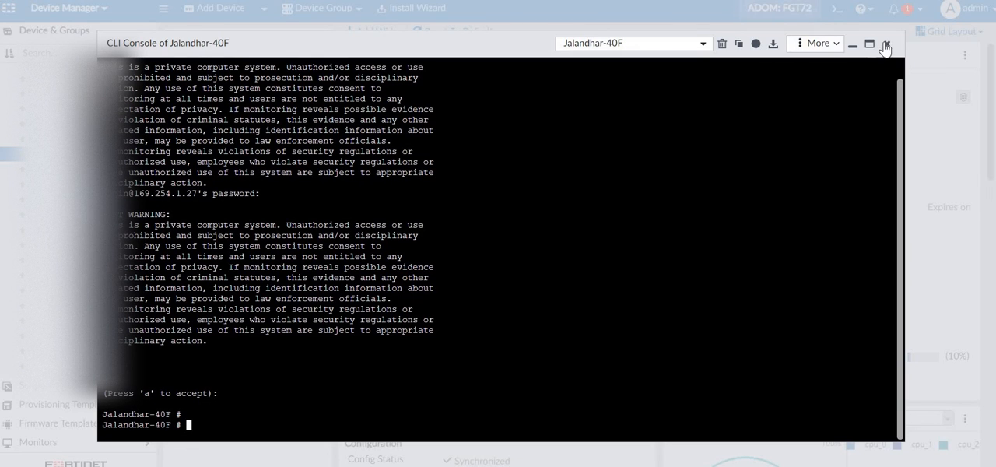
{"action": "mouse_move", "coordinate": [885, 45]}
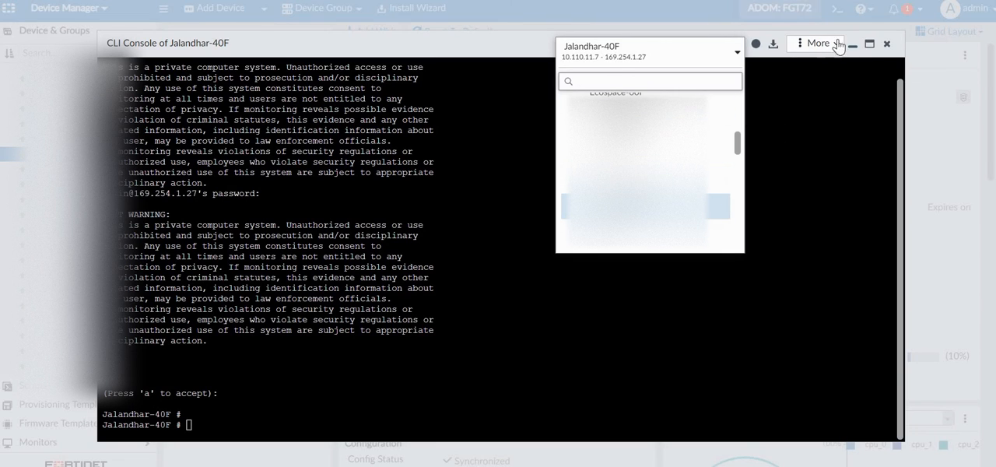
{"action": "mouse_move", "coordinate": [887, 43]}
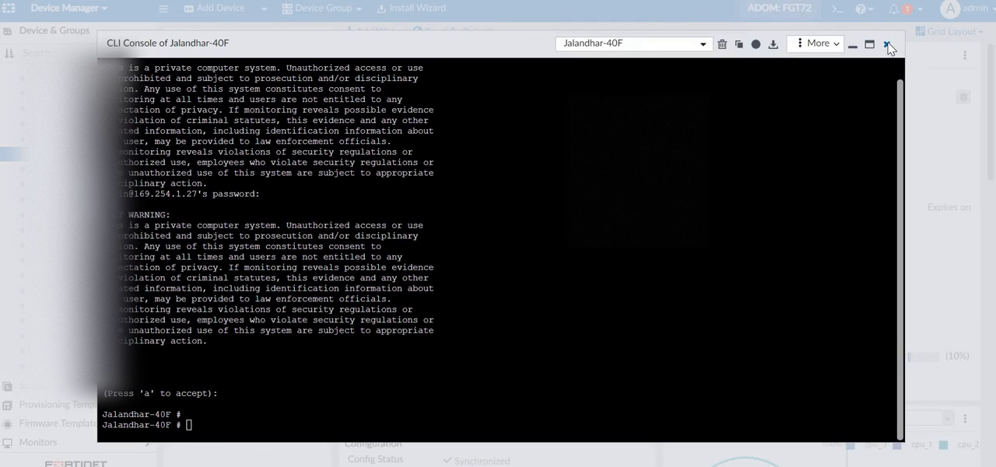
Step: Close the CLI console and launch Import Policy for Jalandhar-40F
{"action": "left_click", "coordinate": [889, 46]}
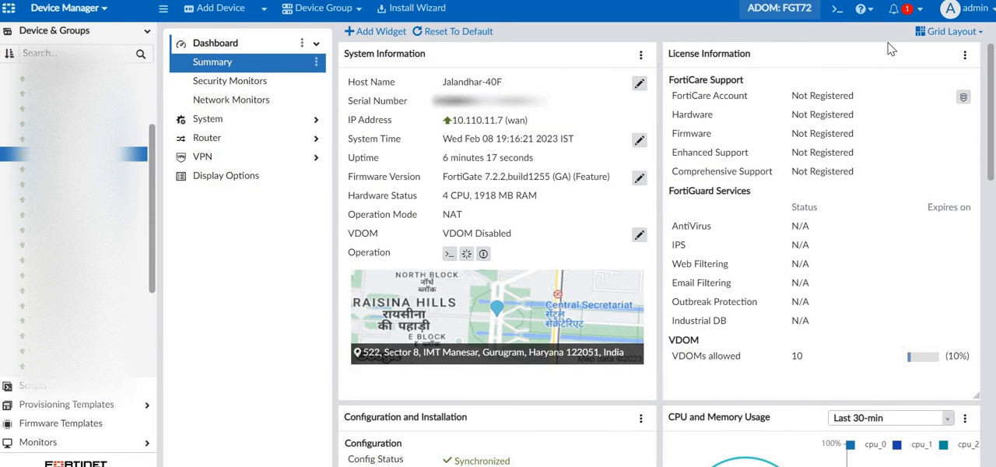
{"action": "mouse_move", "coordinate": [749, 28]}
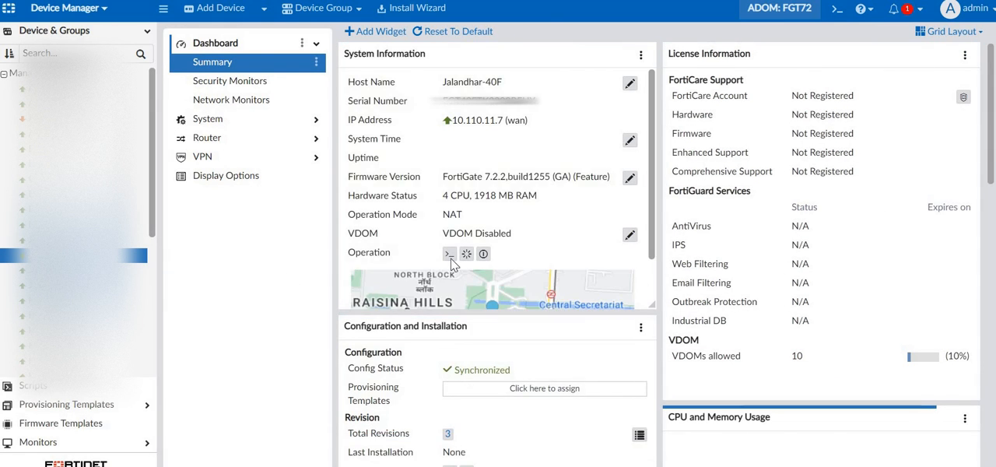
{"action": "left_click", "coordinate": [448, 254]}
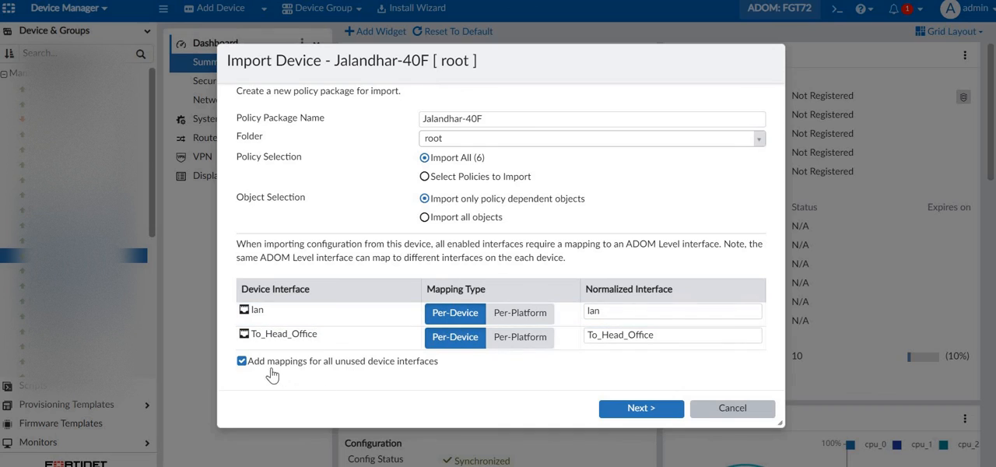
Step: Import all 6 policies into package Jalandhar-40F without unused interface mappings, then open Policy & Objects
{"action": "left_click", "coordinate": [242, 360]}
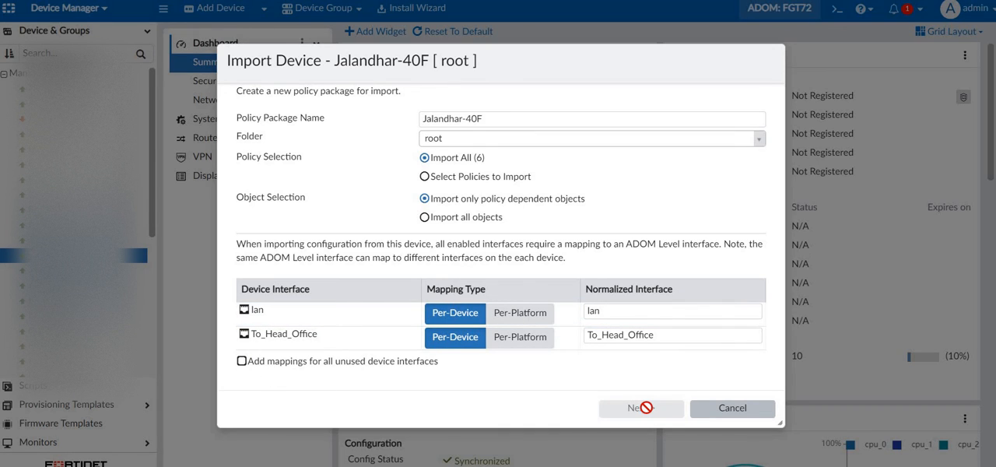
{"action": "left_click", "coordinate": [636, 408]}
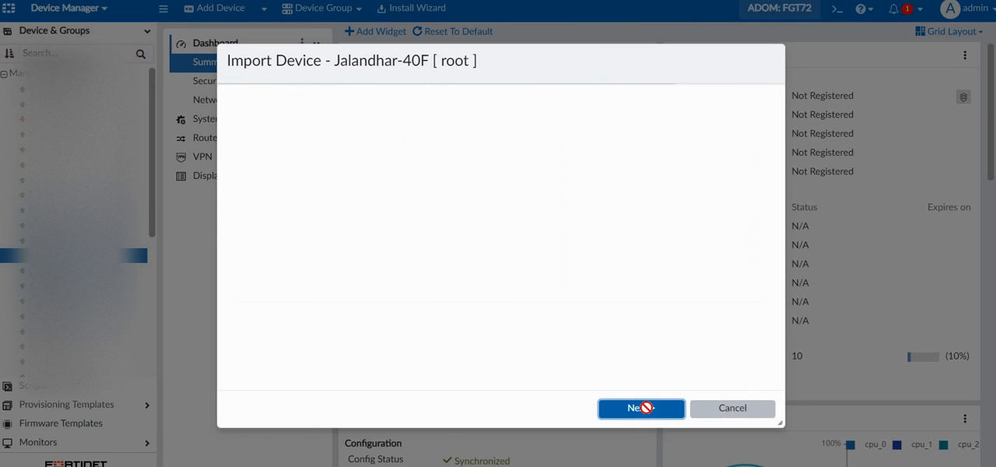
{"action": "left_click", "coordinate": [640, 408]}
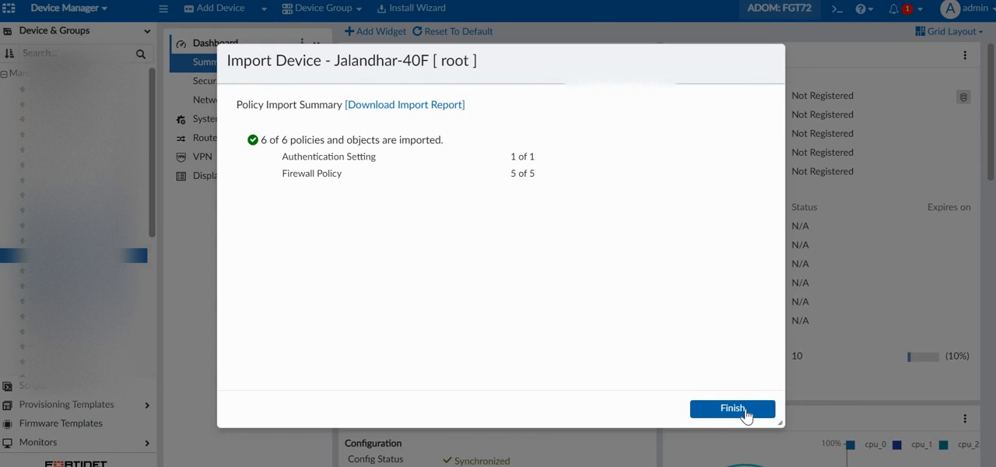
{"action": "left_click", "coordinate": [732, 409]}
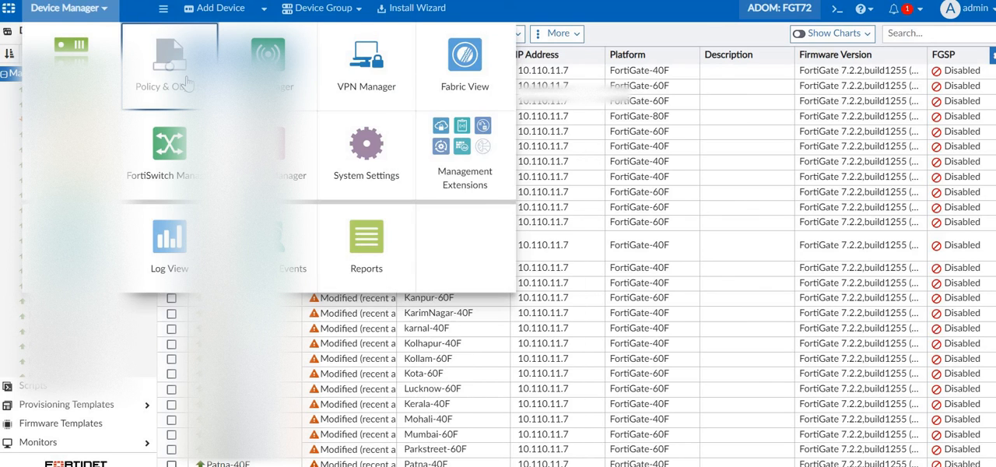
{"action": "left_click", "coordinate": [169, 58]}
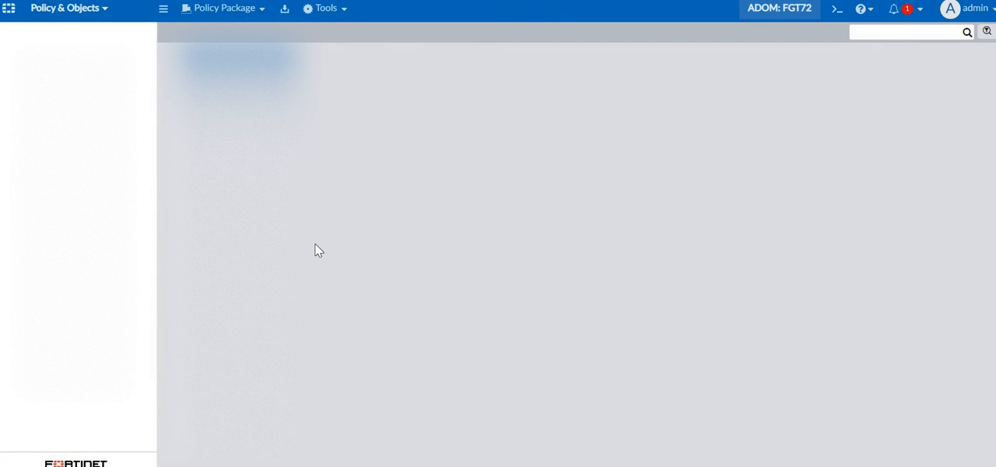